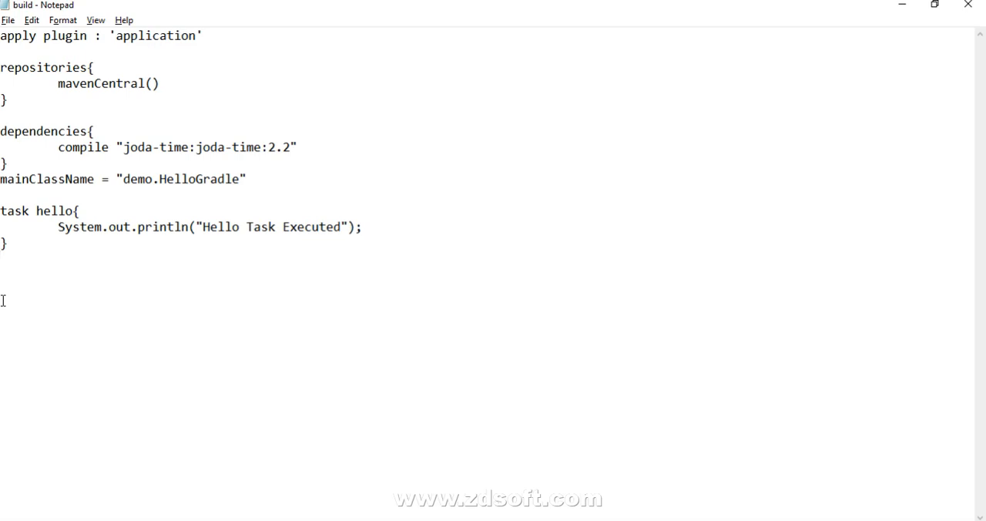
# Review the hello task's keyword, name and println line, then bring up the command prompt.
pyautogui.click(3, 259)
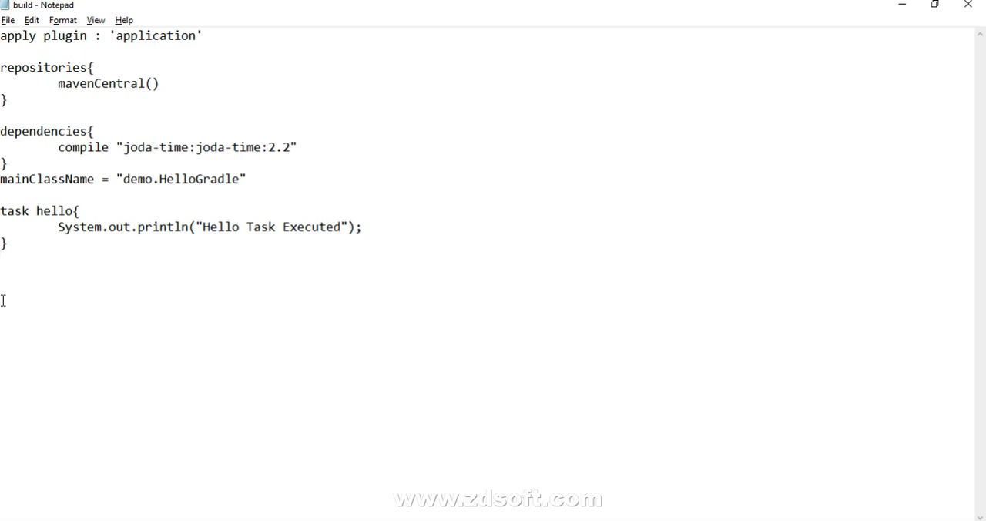
pyautogui.click(3, 258)
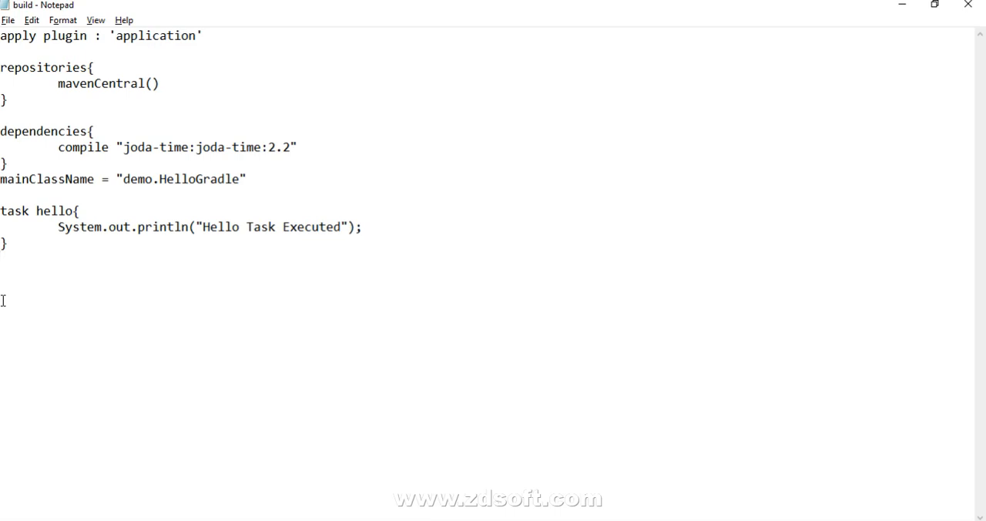
pyautogui.click(3, 260)
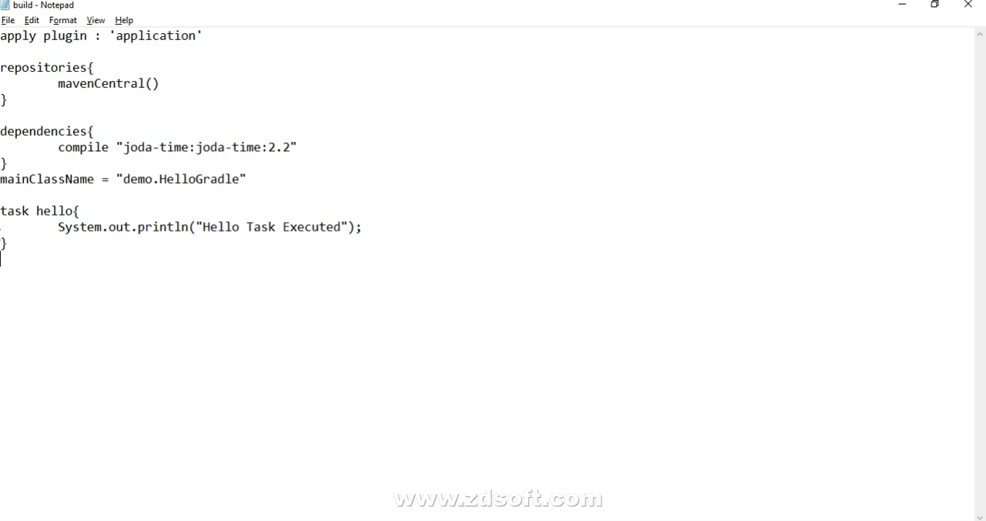
pyautogui.doubleClick(16, 209)
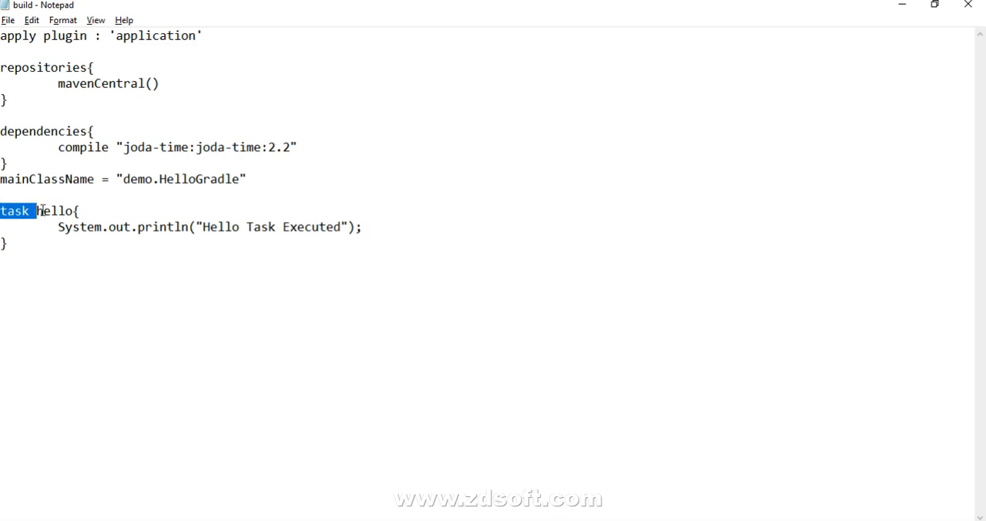
pyautogui.doubleClick(54, 210)
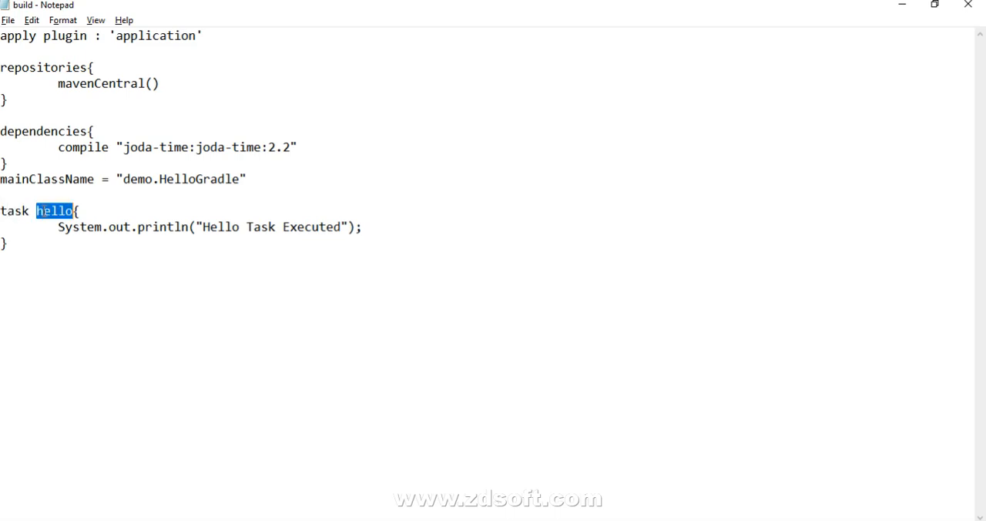
pyautogui.doubleClick(15, 210)
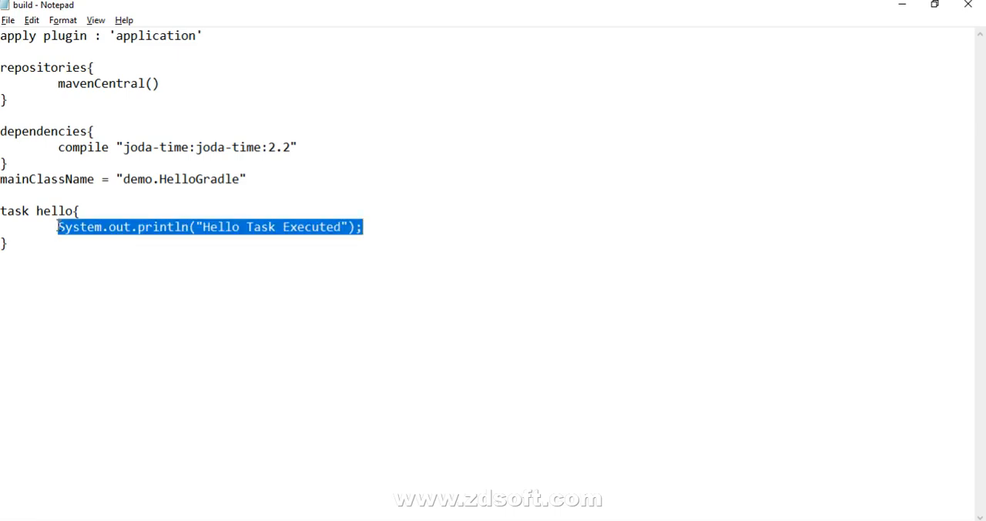
pyautogui.moveTo(265, 256)
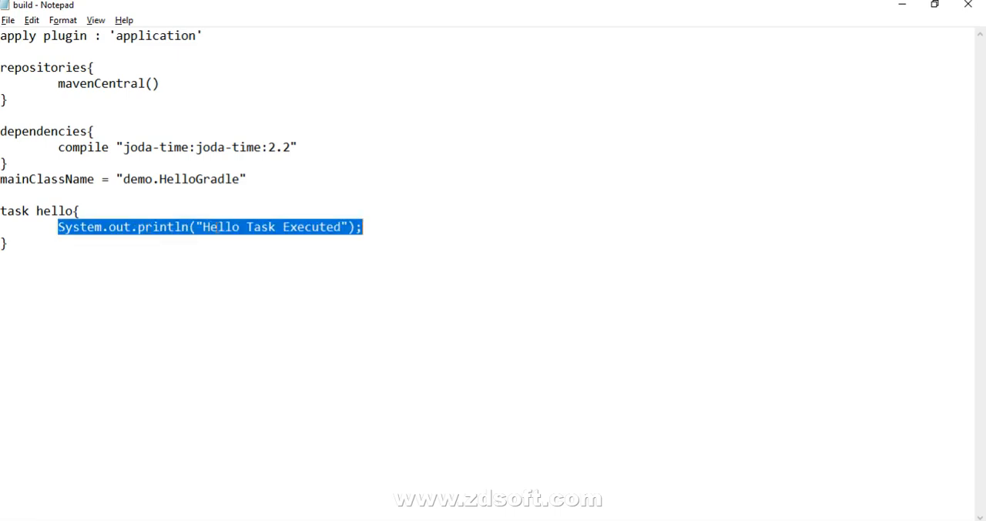
pyautogui.click(287, 227)
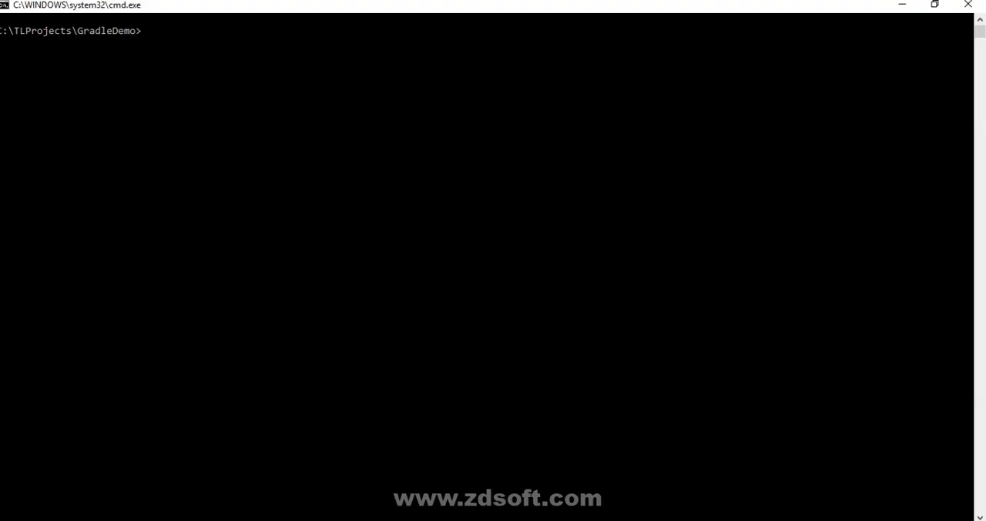
# Run gradle -q hello so it prints Hello Task Executed.
pyautogui.write('gradle')
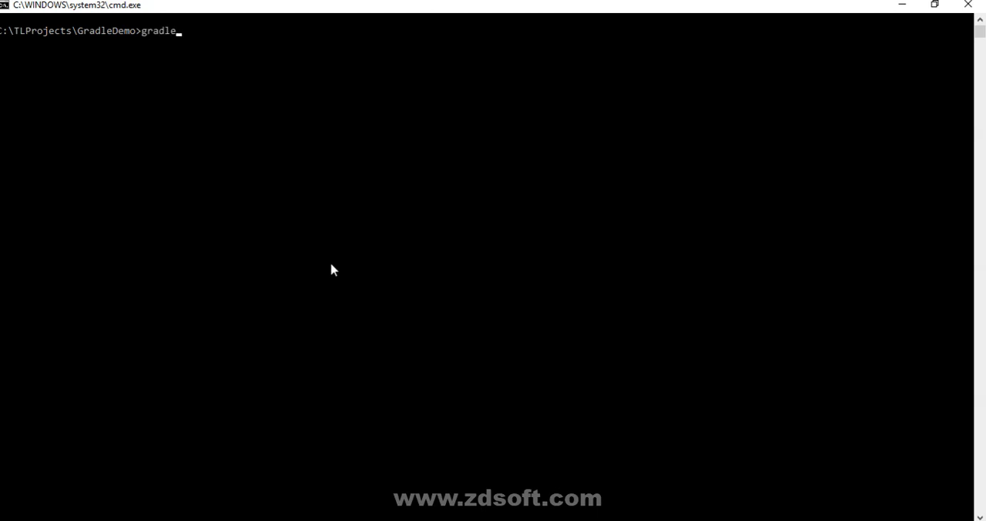
pyautogui.write('-q')
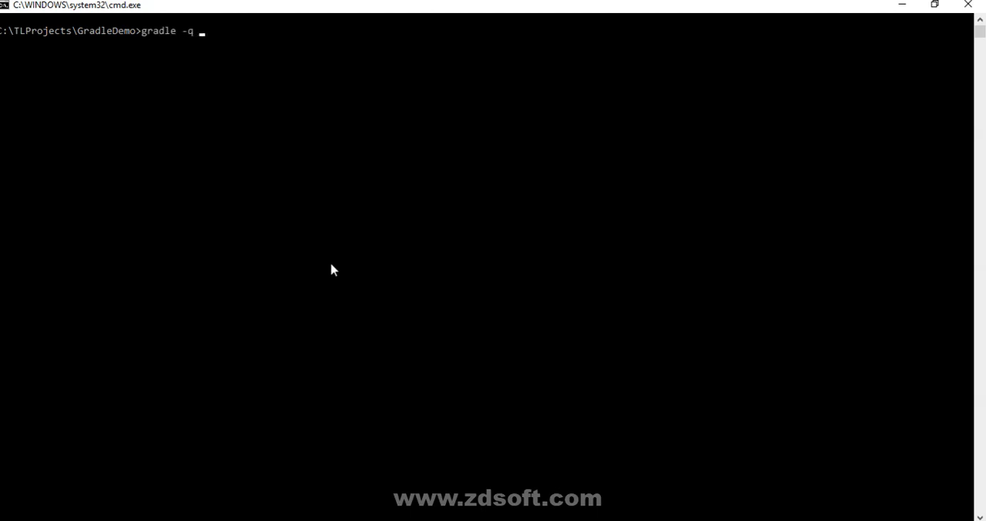
pyautogui.write('hello')
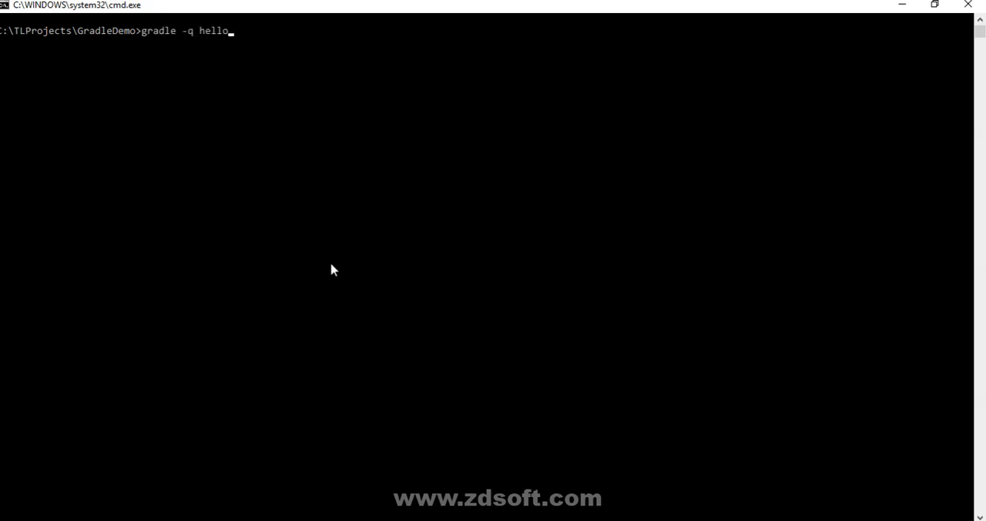
pyautogui.press('Return')
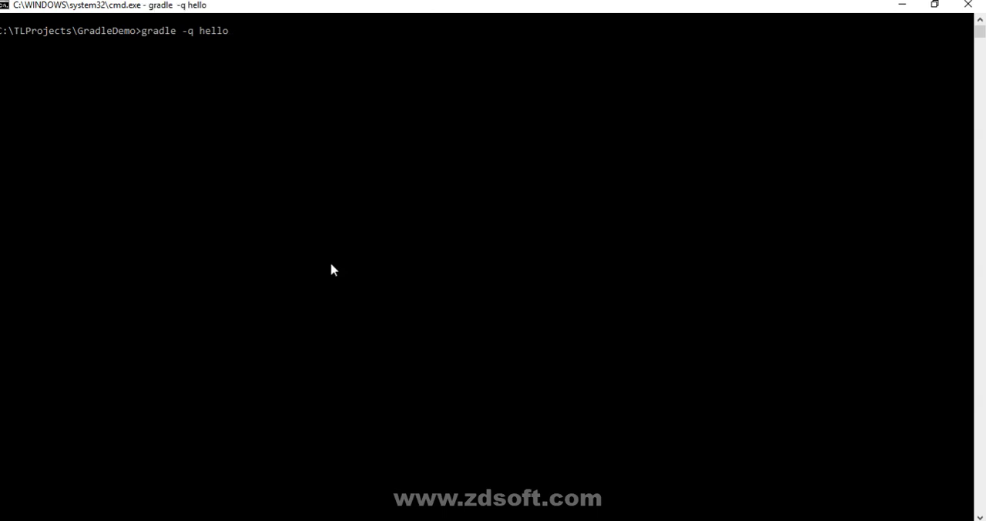
pyautogui.press('Return')
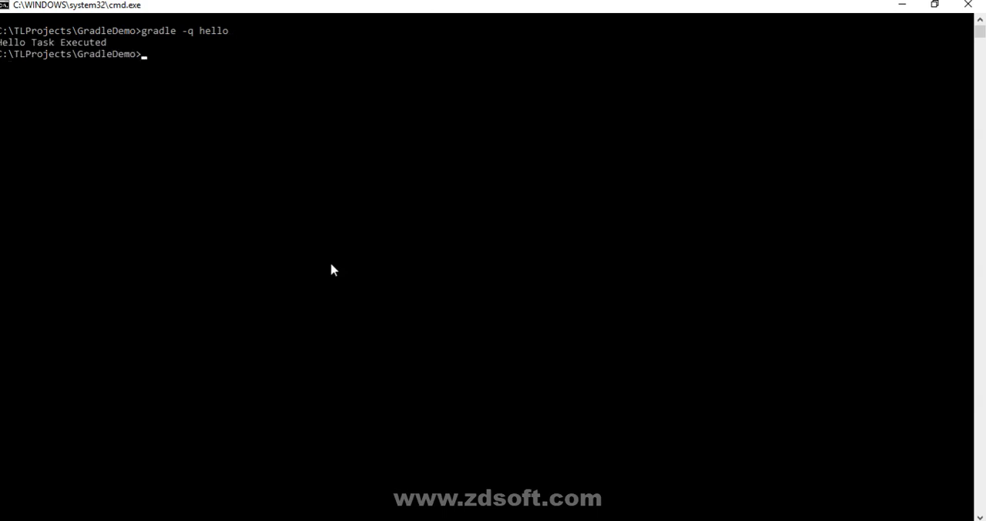
pyautogui.moveTo(100, 52)
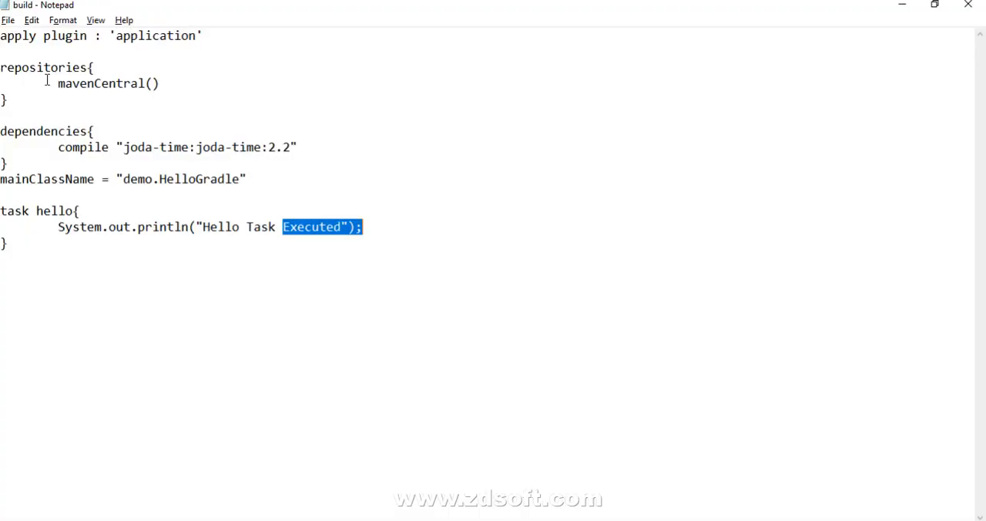
# Remove the trailing semicolon from the println line and switch to the command prompt.
pyautogui.click(366, 228)
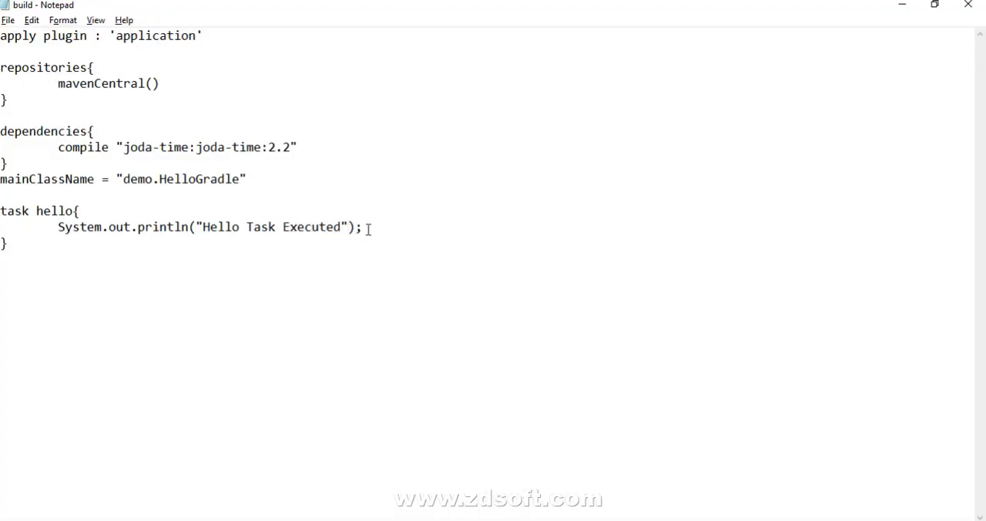
pyautogui.tripleClick(208, 227)
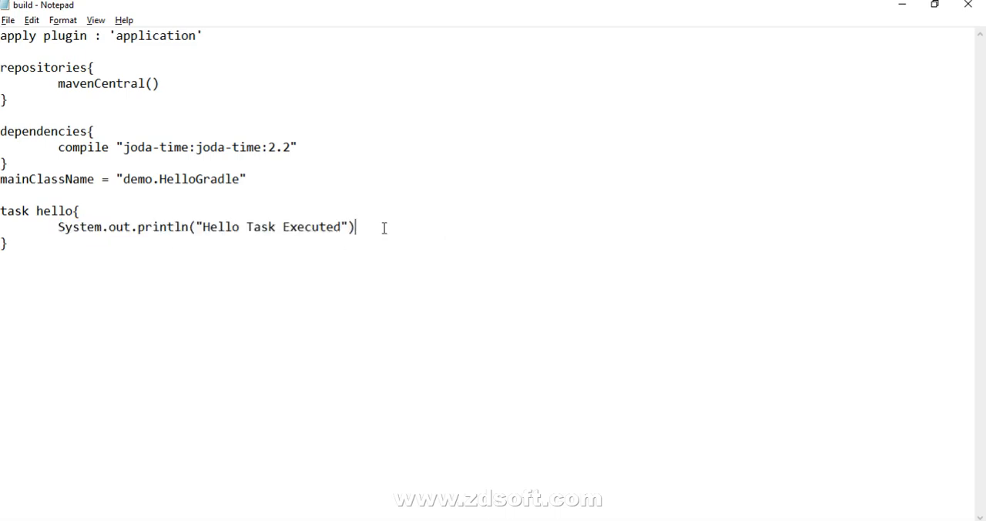
pyautogui.press('alt+tab')
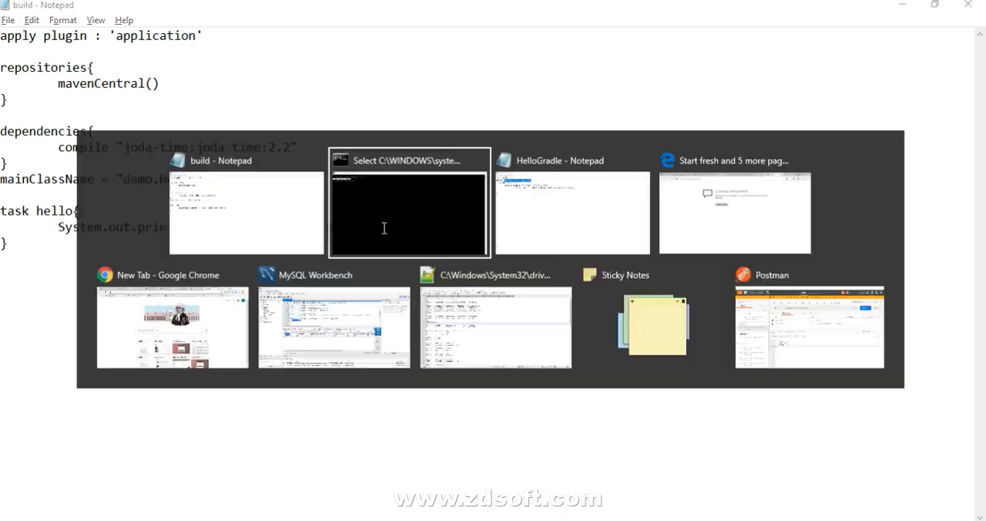
# Rerun gradle -q hello in the command prompt.
pyautogui.click(408, 203)
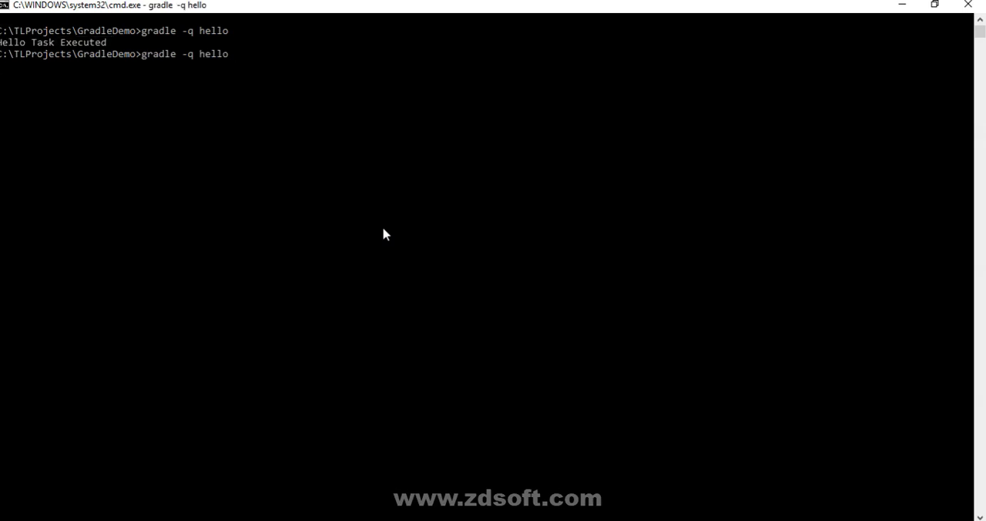
pyautogui.press('Return')
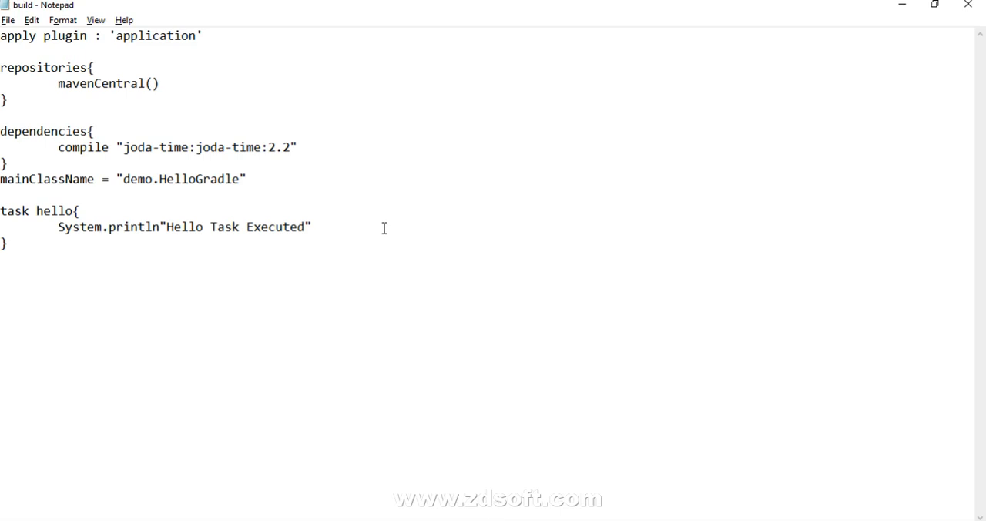
# Delete the System. prefix so the line reads println"Hello Task Executed".
pyautogui.click(108, 227)
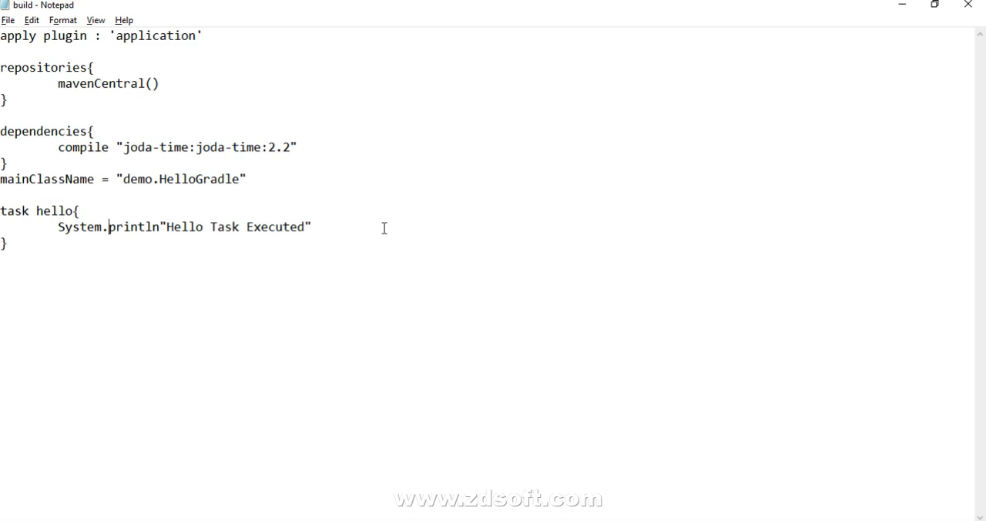
pyautogui.doubleClick(93, 227)
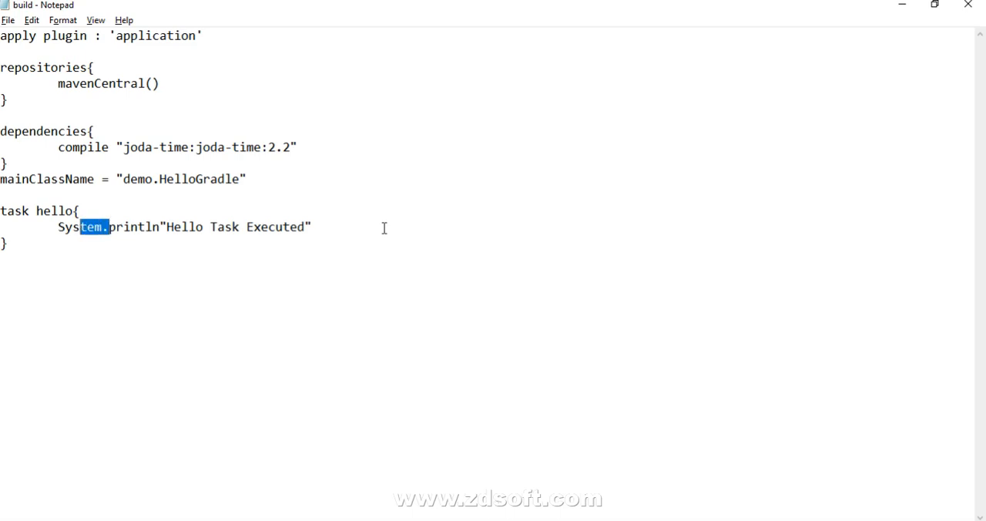
pyautogui.press('Delete')
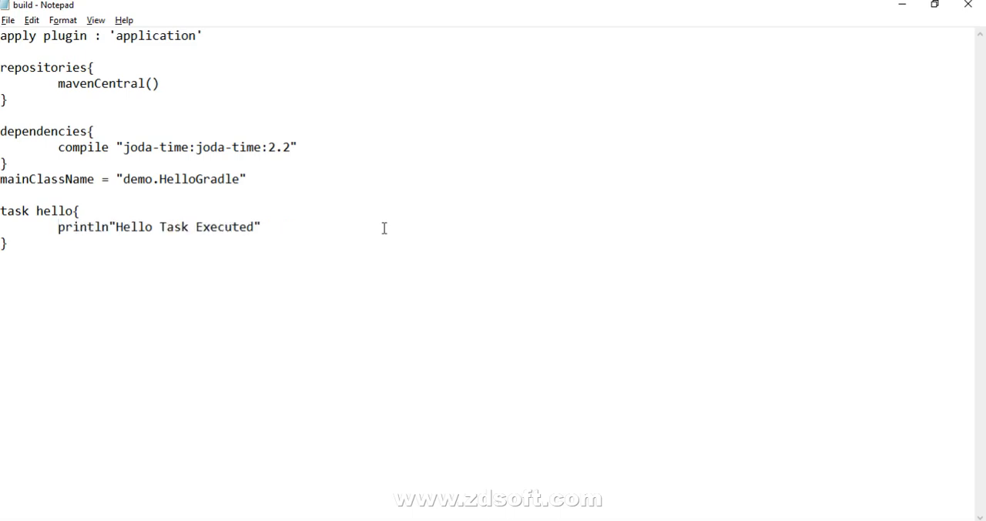
pyautogui.click(58, 227)
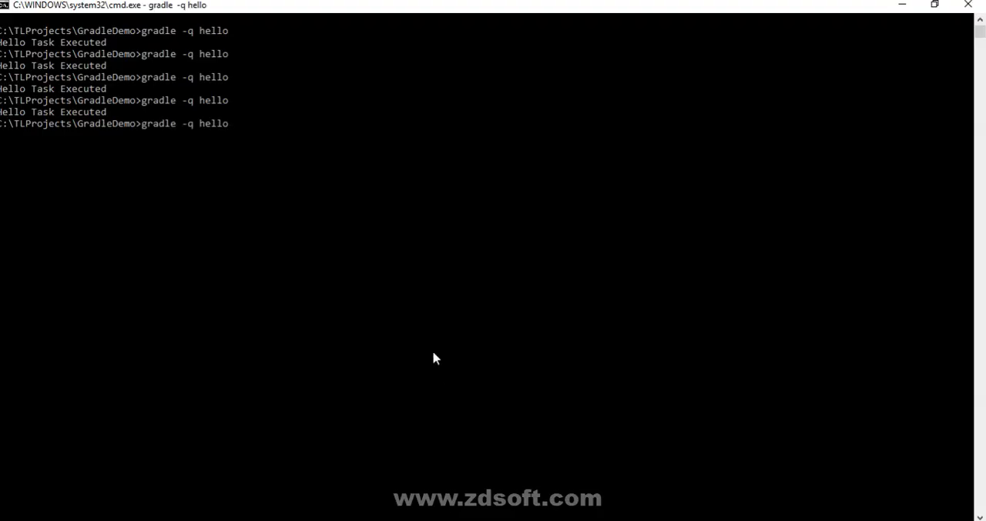
# Rerun gradle -q hello with the bare println line.
pyautogui.press('Return')
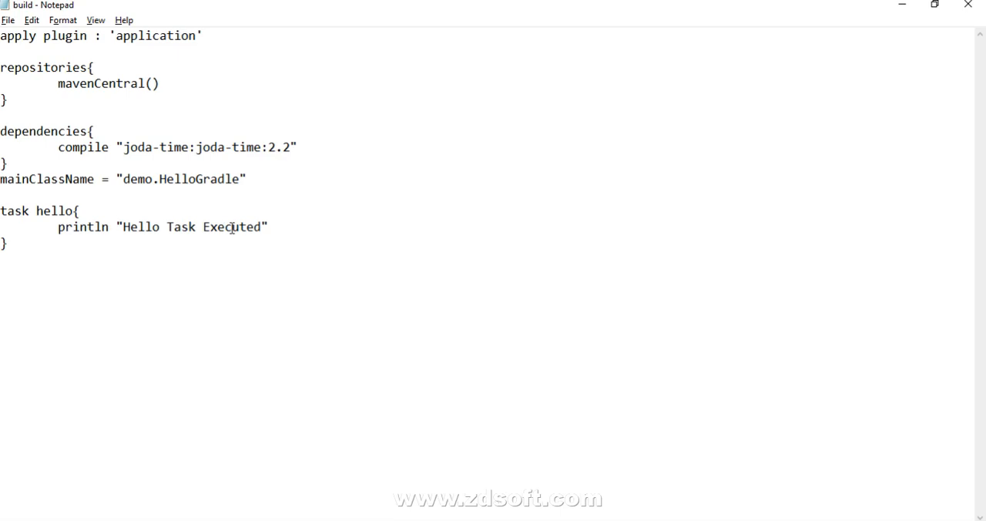
# Wrap the hello task body in doFirst printing Hello First Executed and doLast printing Hello Last Executed.
pyautogui.click(58, 227)
pyautogui.write('doFirst{')
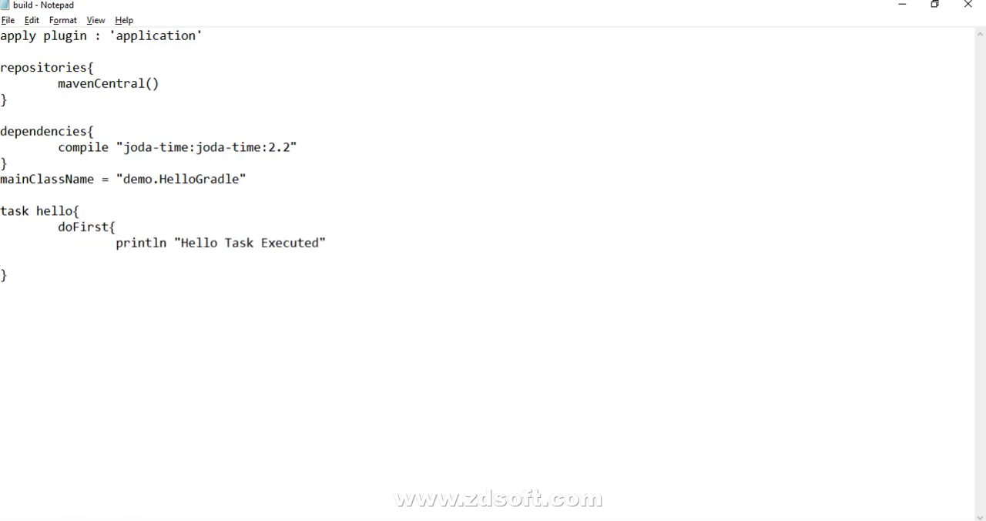
pyautogui.write('}')
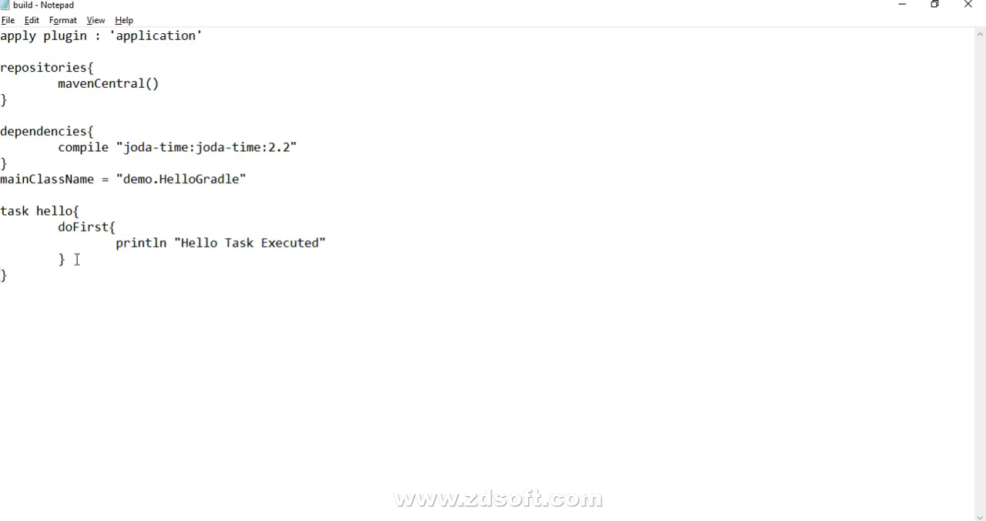
pyautogui.moveTo(57, 227); pyautogui.dragTo(65, 259)
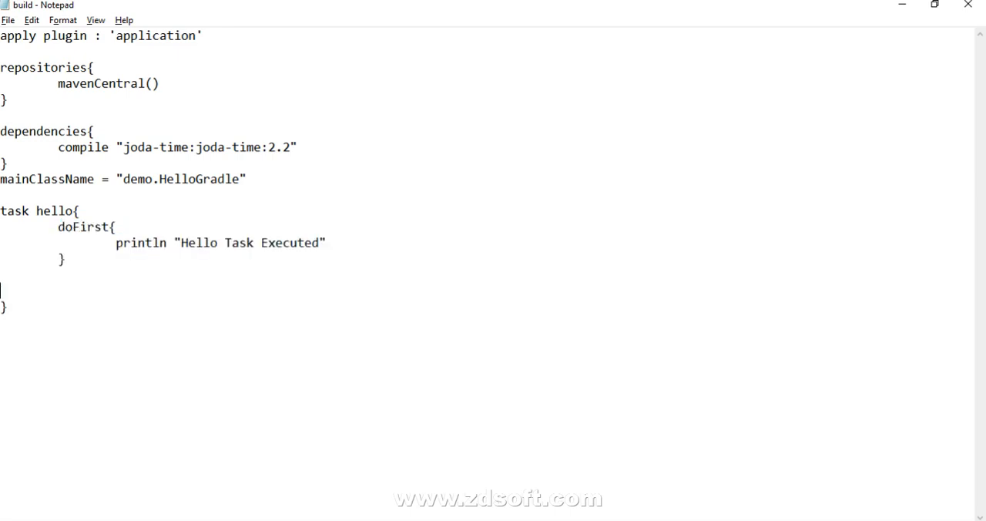
pyautogui.write('doFirst{')
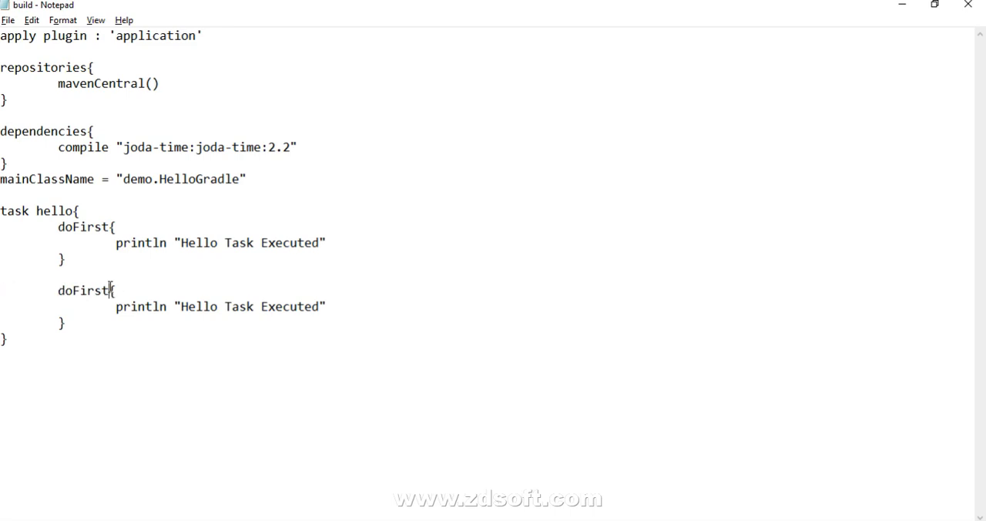
pyautogui.write('doLast')
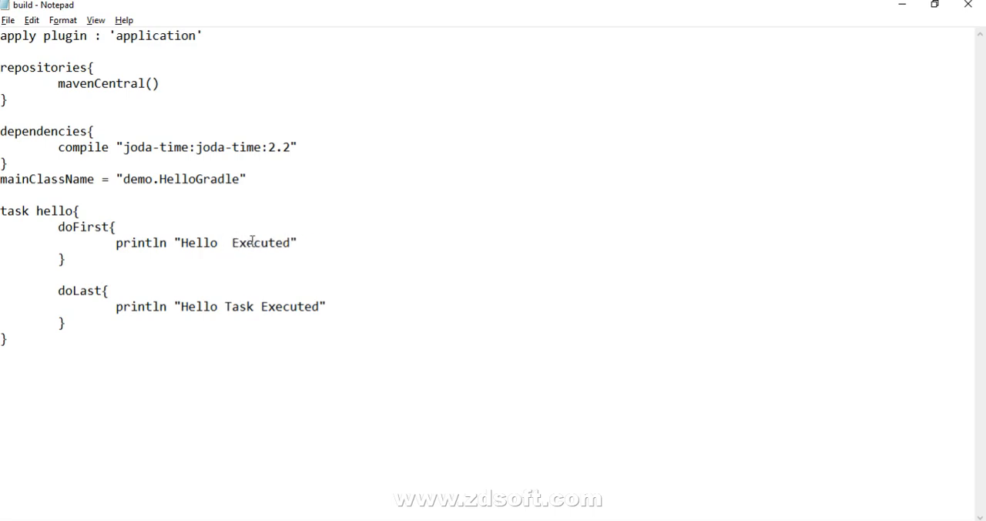
pyautogui.write('First')
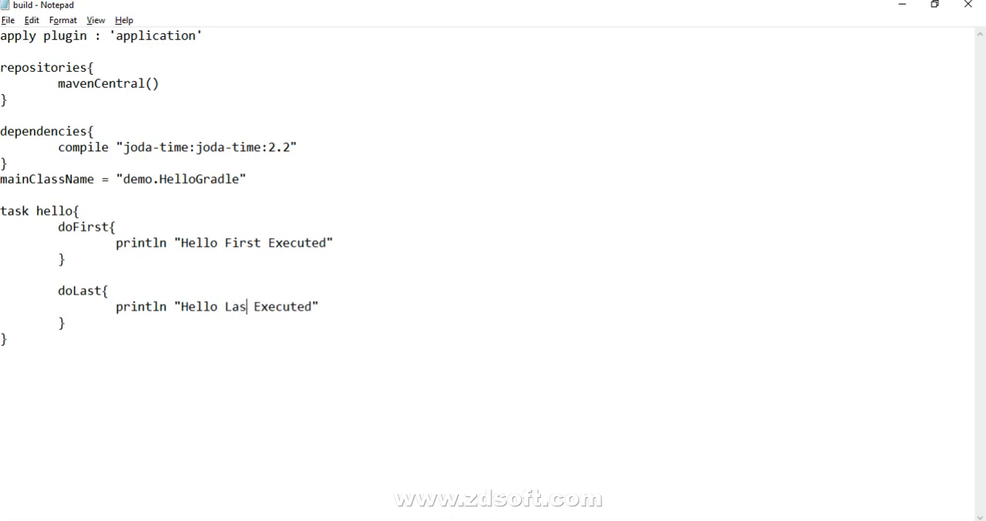
pyautogui.press('alt+tab')
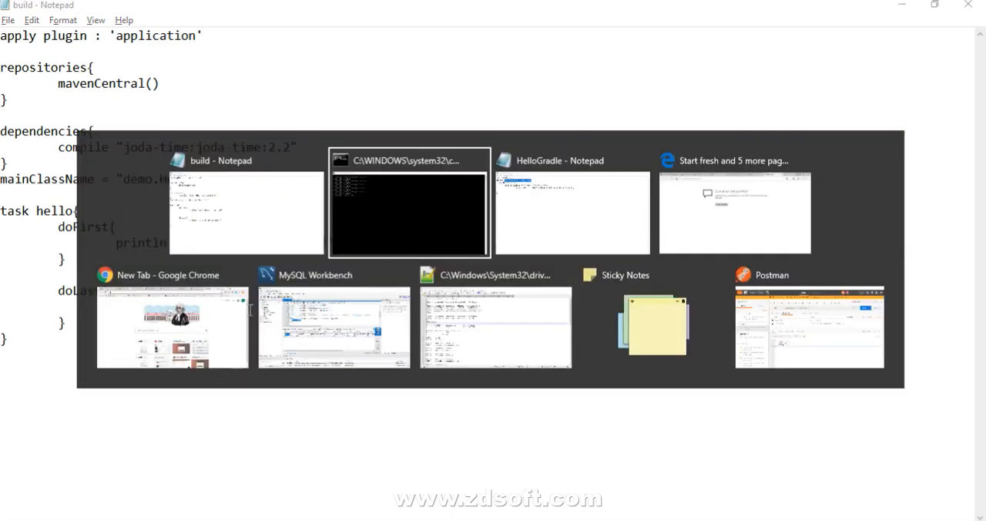
# Check the hello output shows Hello First Executed then Hello Last Executed.
pyautogui.click(409, 212)
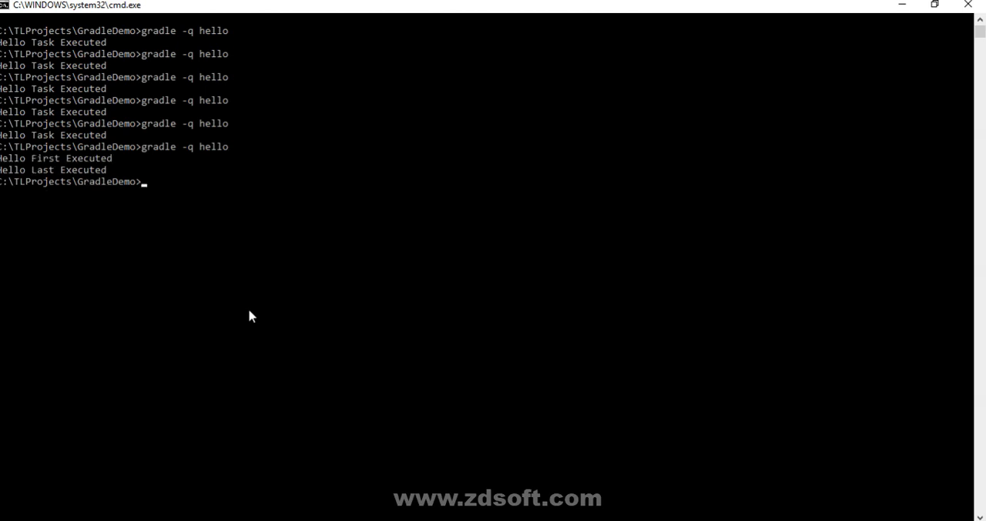
pyautogui.click(28, 157)
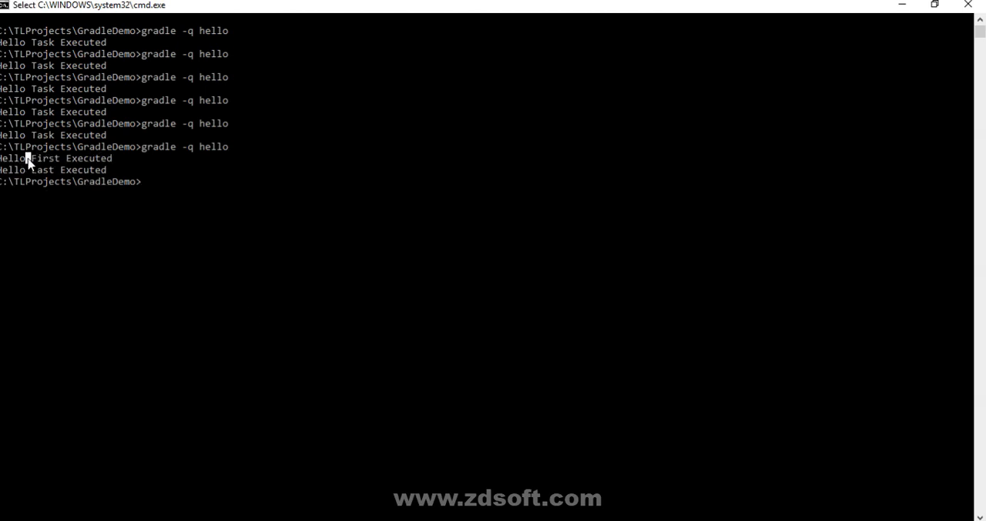
pyautogui.doubleClick(43, 169)
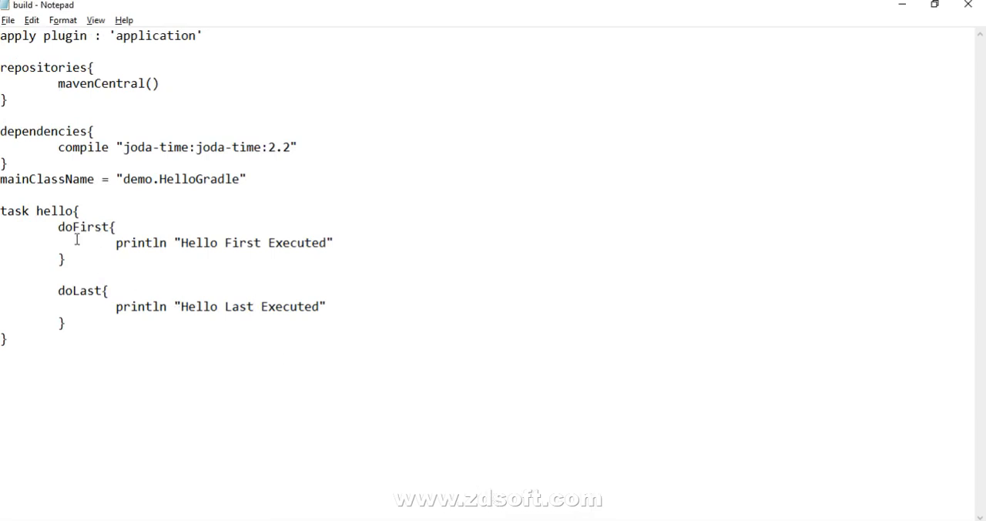
pyautogui.moveTo(66, 388)
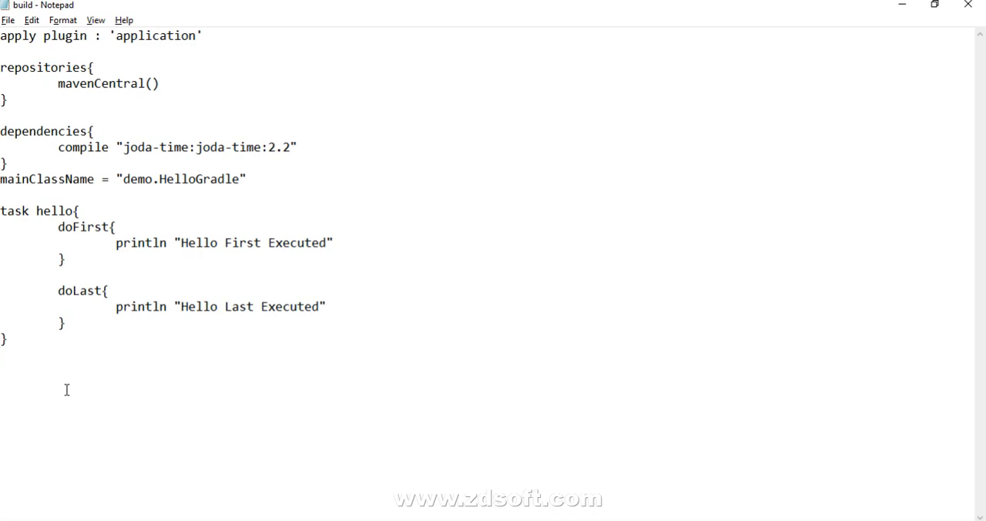
pyautogui.click(3, 355)
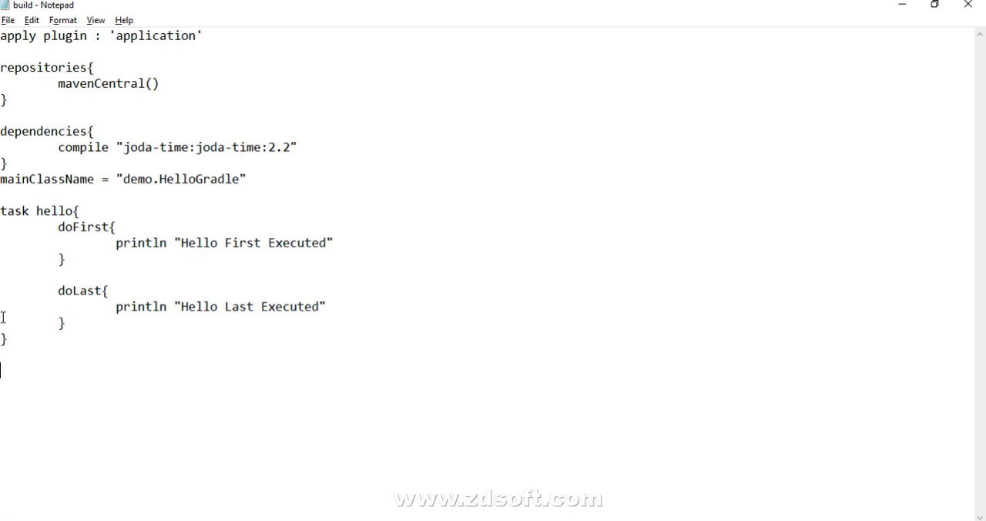
pyautogui.moveTo(0, 210); pyautogui.dragTo(8, 339)
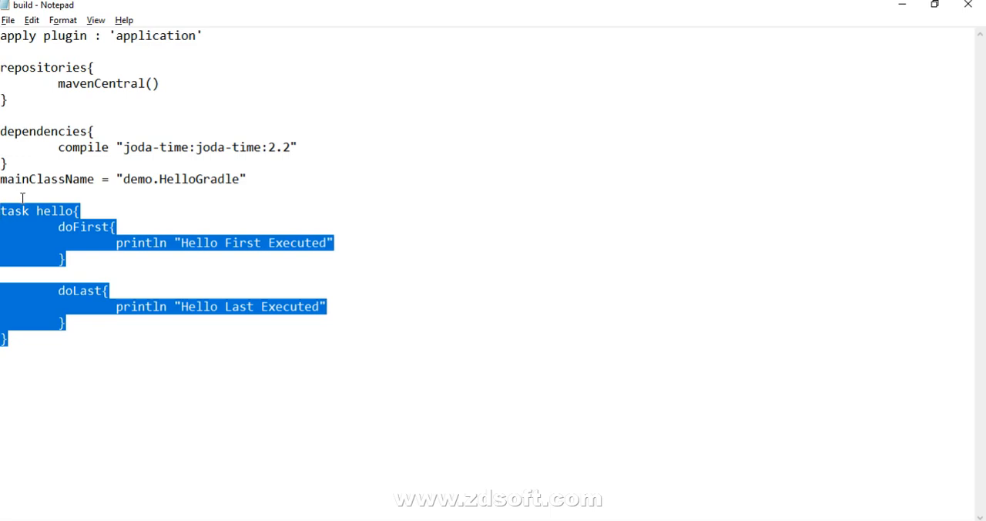
pyautogui.moveTo(30, 292)
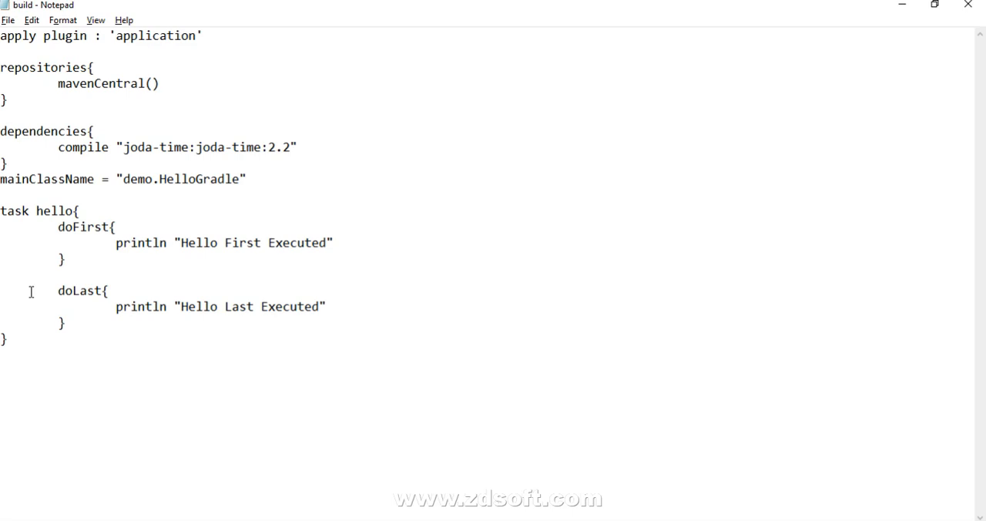
pyautogui.press('Enter')
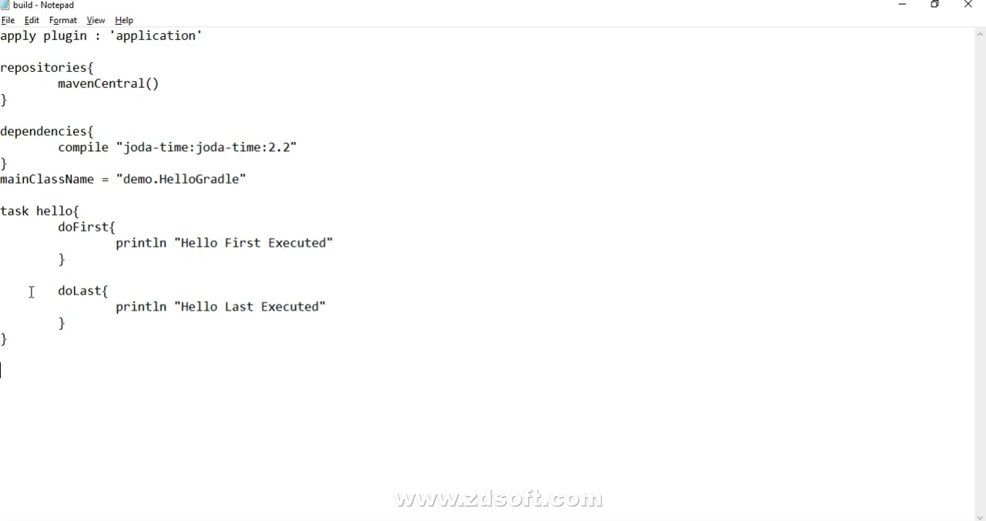
# Start a 3.times loop with closure parameter i ->.
pyautogui.write('3.times {')
pyautogui.write('}')
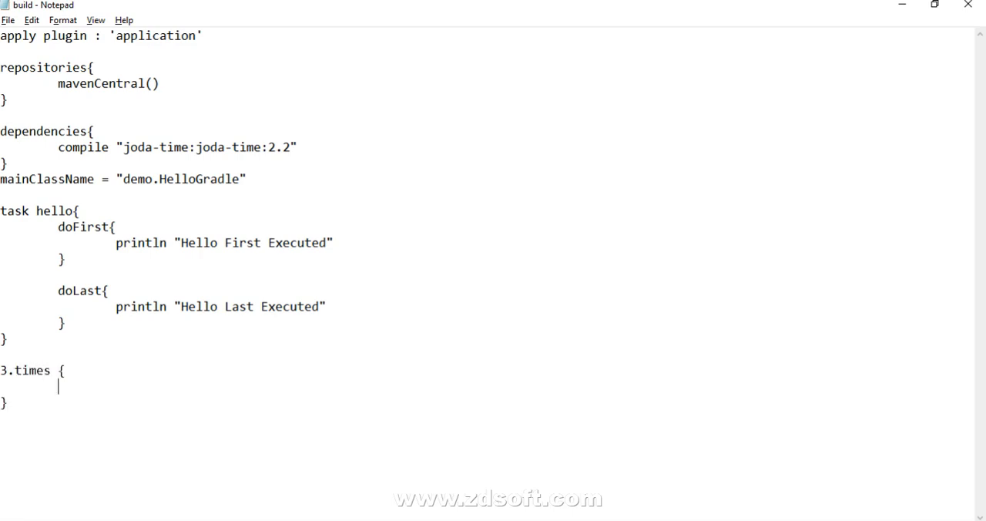
pyautogui.write('counter')
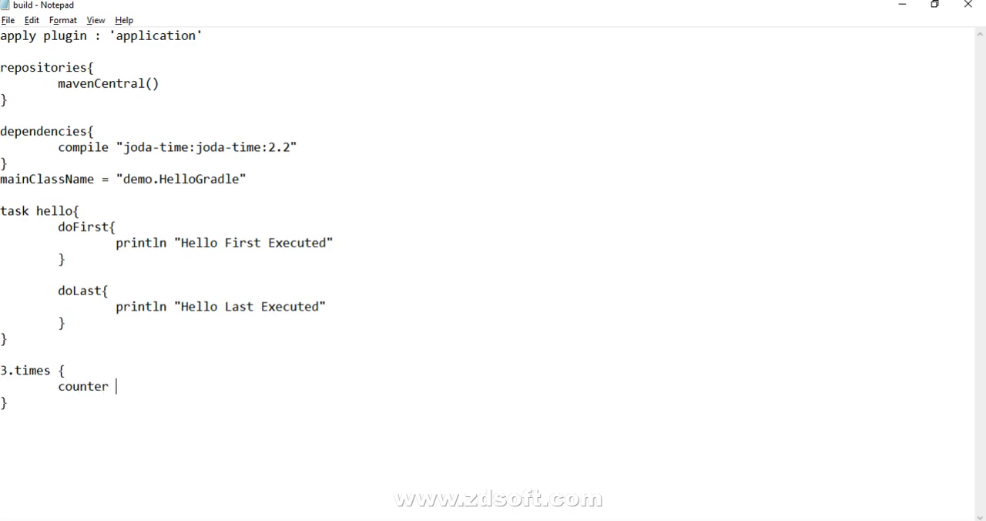
pyautogui.write('->')
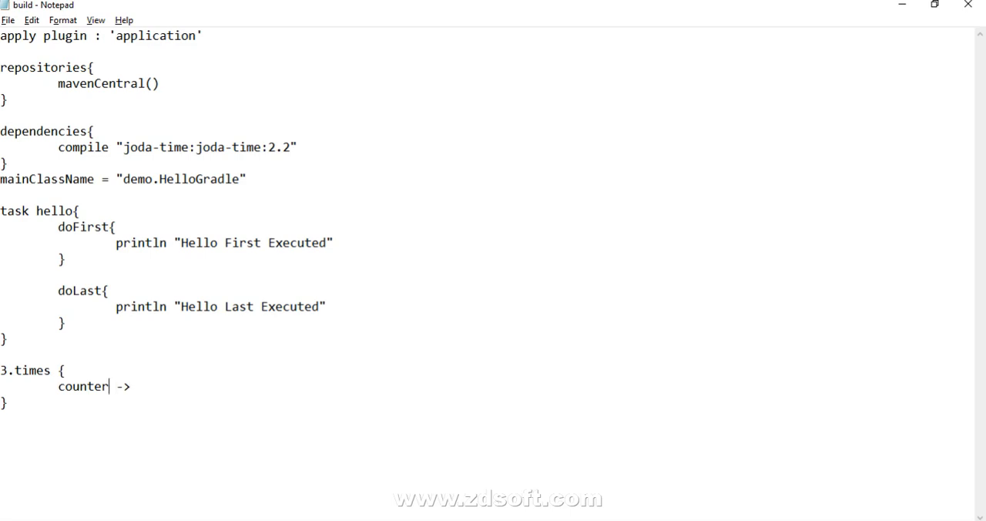
pyautogui.write('i ->')
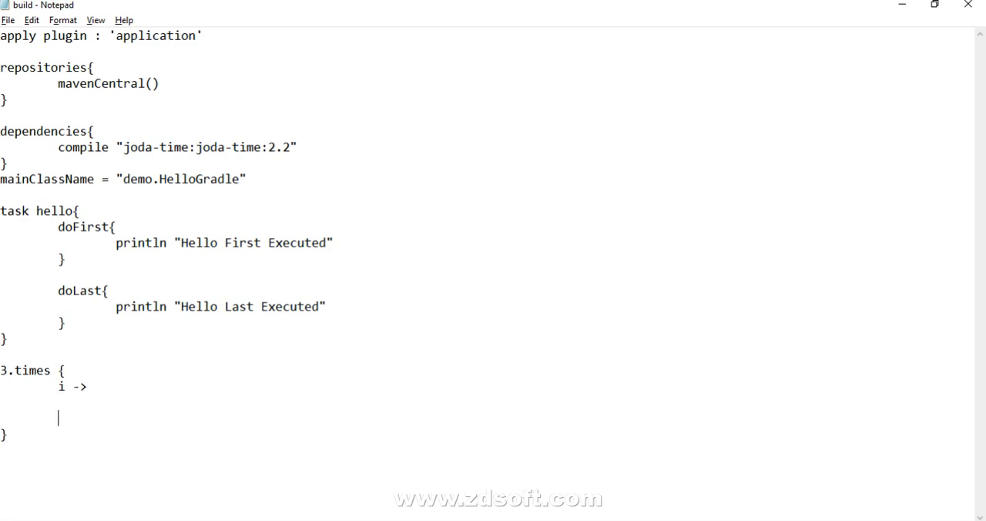
# Define task "mytask$i" with an empty body inside the loop.
pyautogui.write('task')
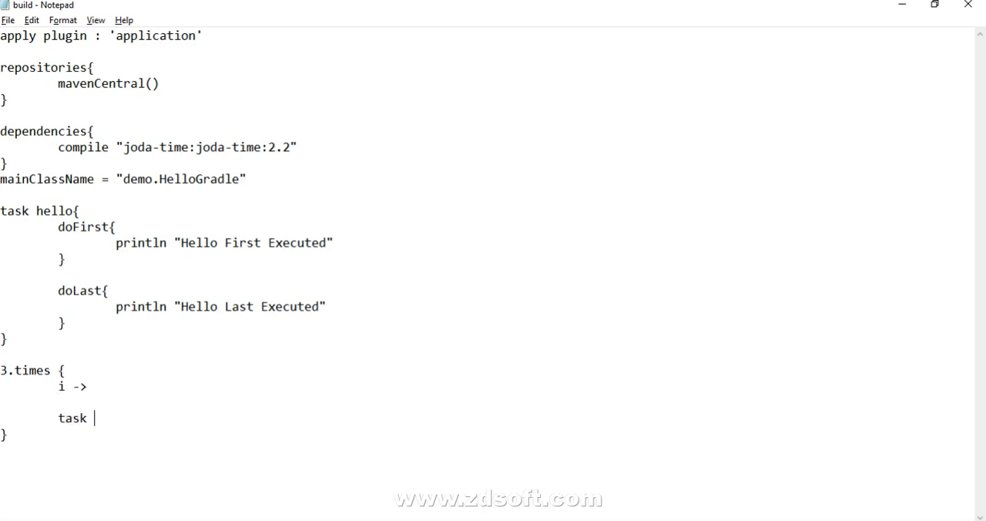
pyautogui.write('"')
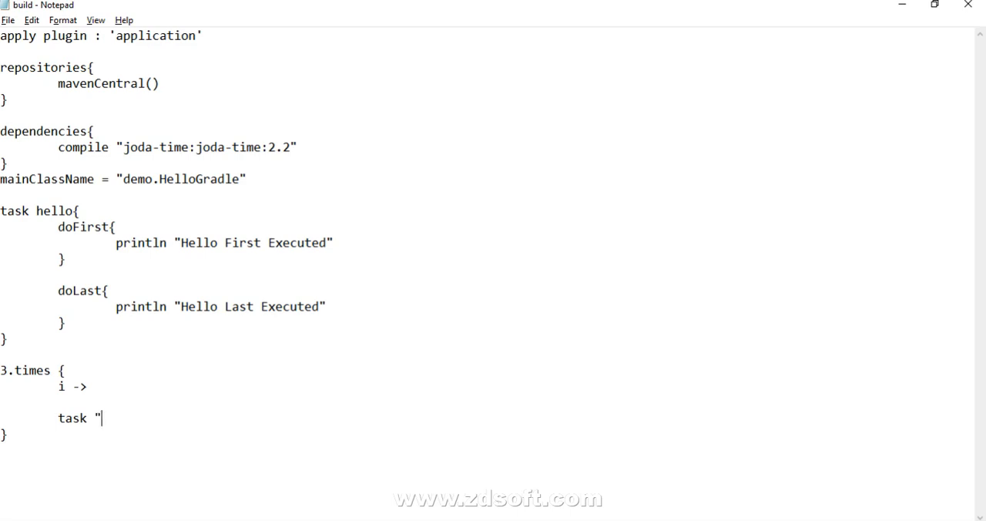
pyautogui.write('mytask')
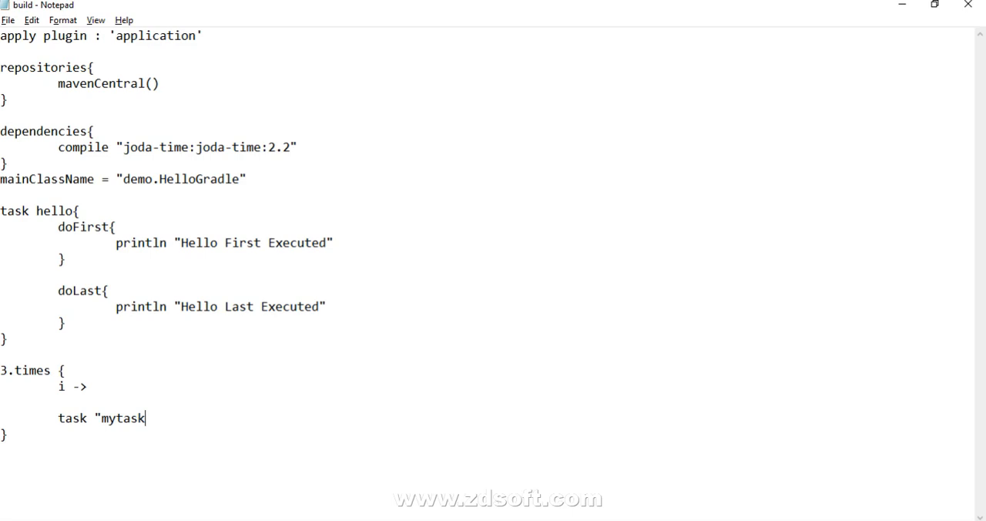
pyautogui.write('$i')
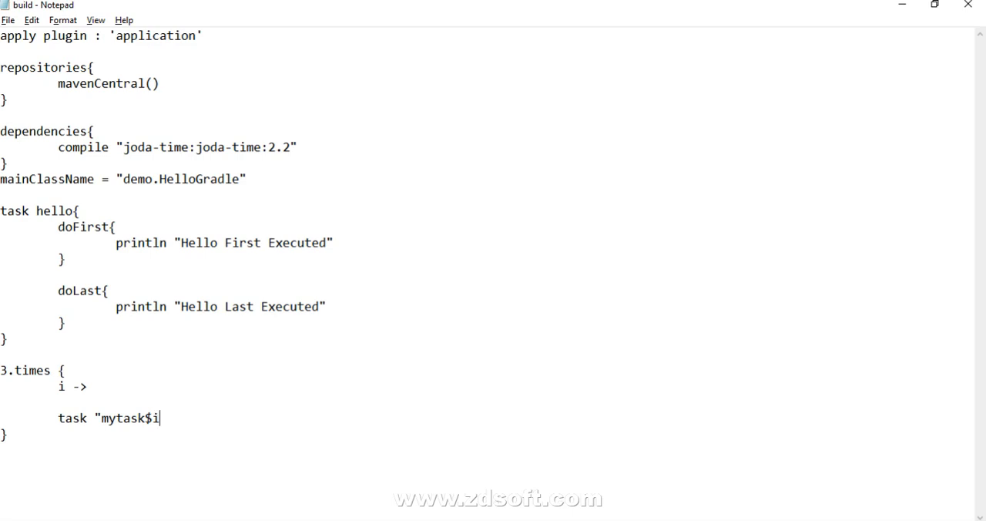
pyautogui.write('" {')
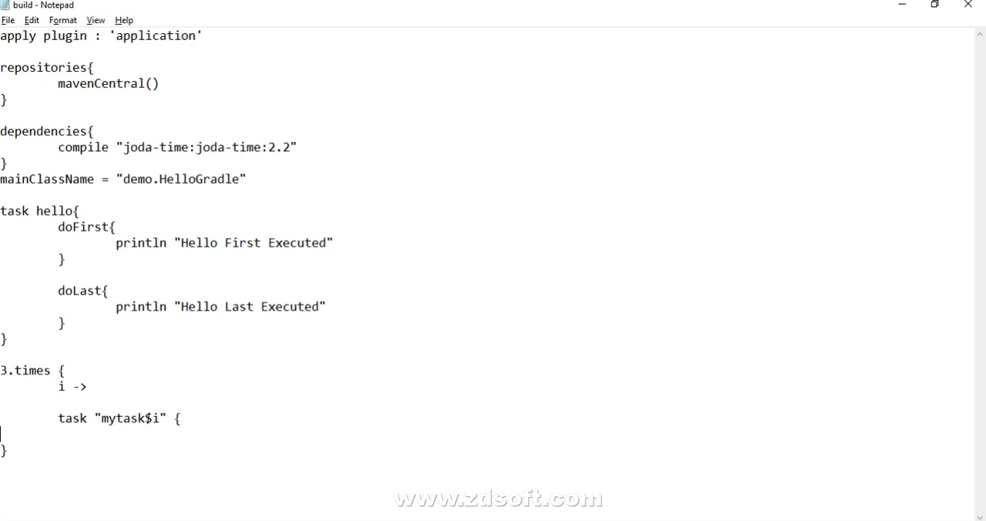
pyautogui.write('}')
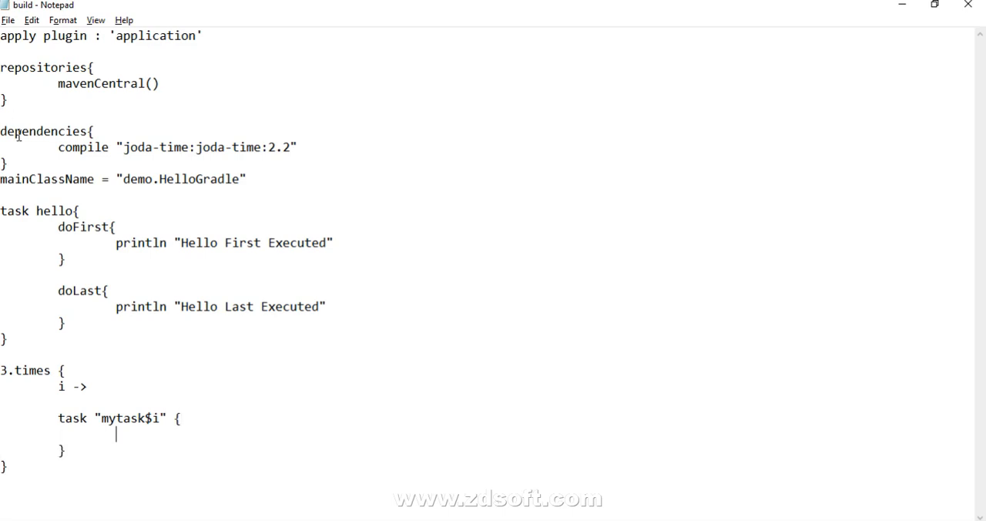
# Move the doLast block into the looped task and reword its message around Task Executed.
pyautogui.moveTo(56, 289); pyautogui.dragTo(65, 331)
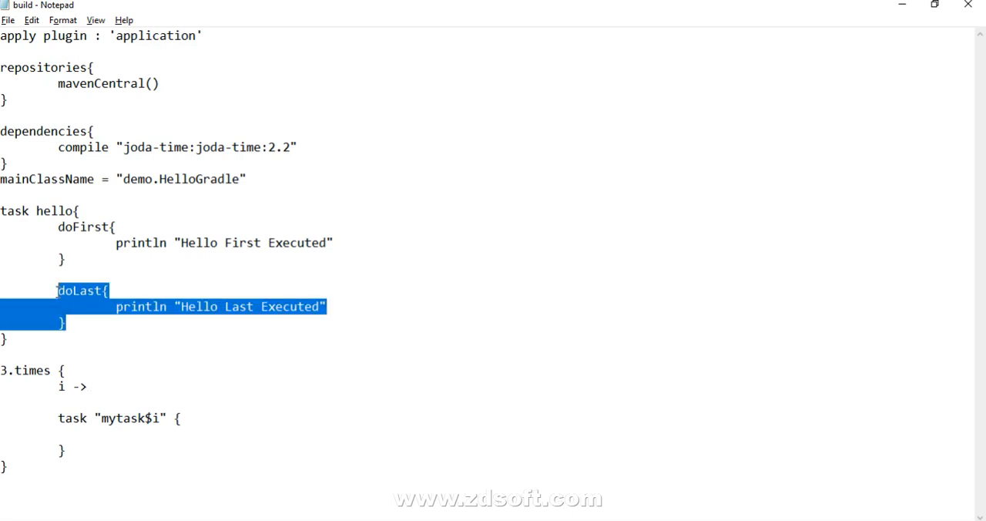
pyautogui.press('Delete')
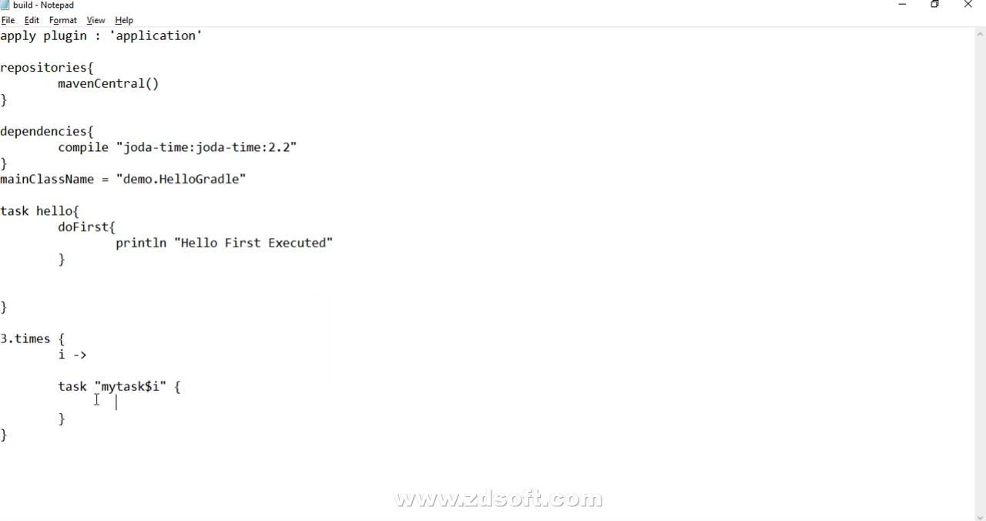
pyautogui.write('doLast{')
pyautogui.write('println "Hello Last Executed"')
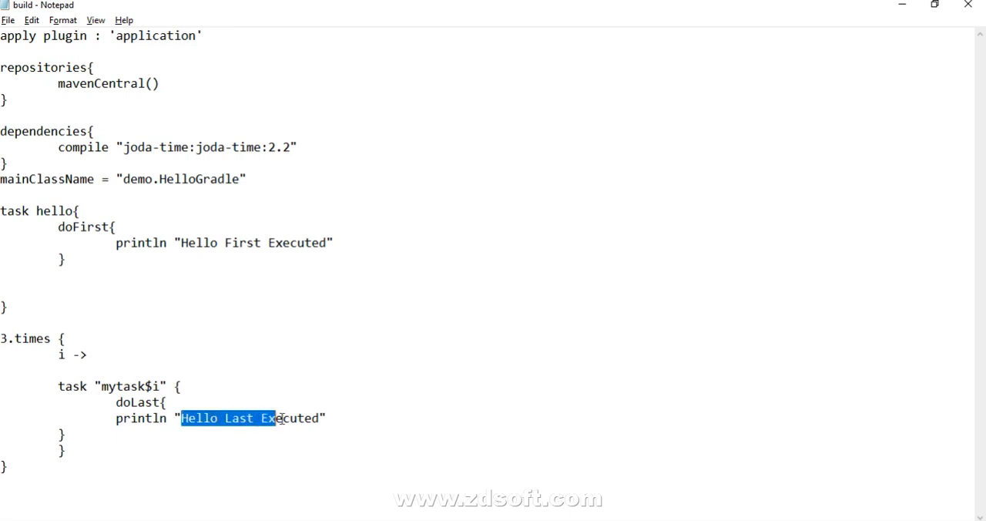
pyautogui.moveTo(274, 418); pyautogui.dragTo(321, 419)
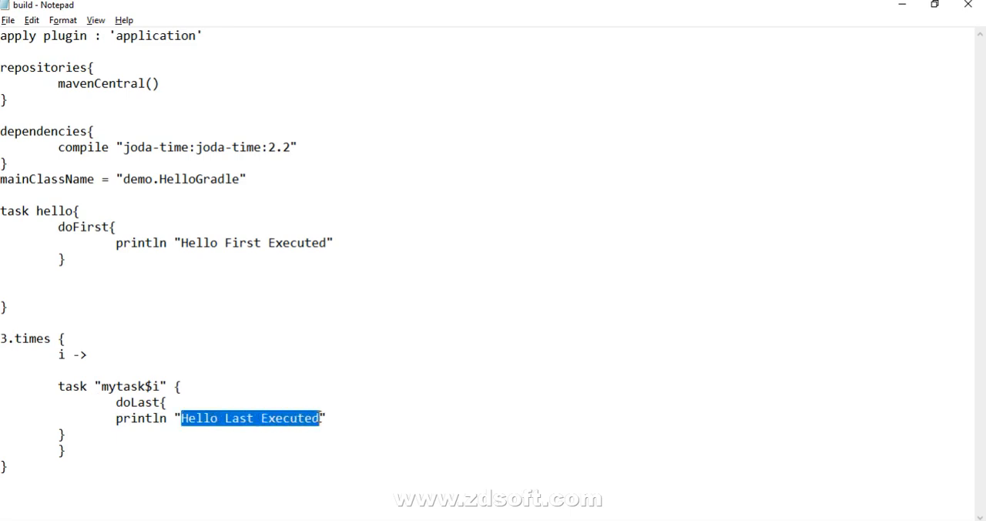
pyautogui.write('Task "')
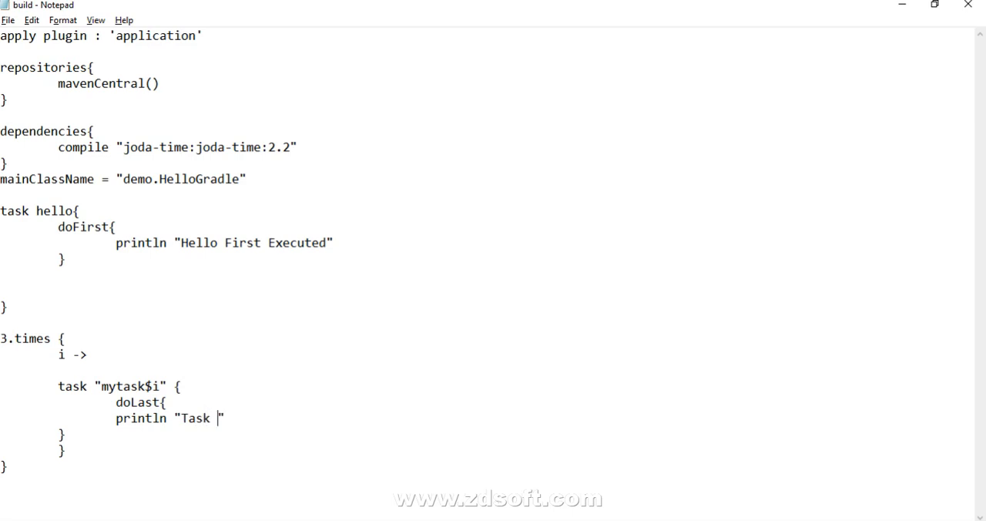
pyautogui.write('ece')
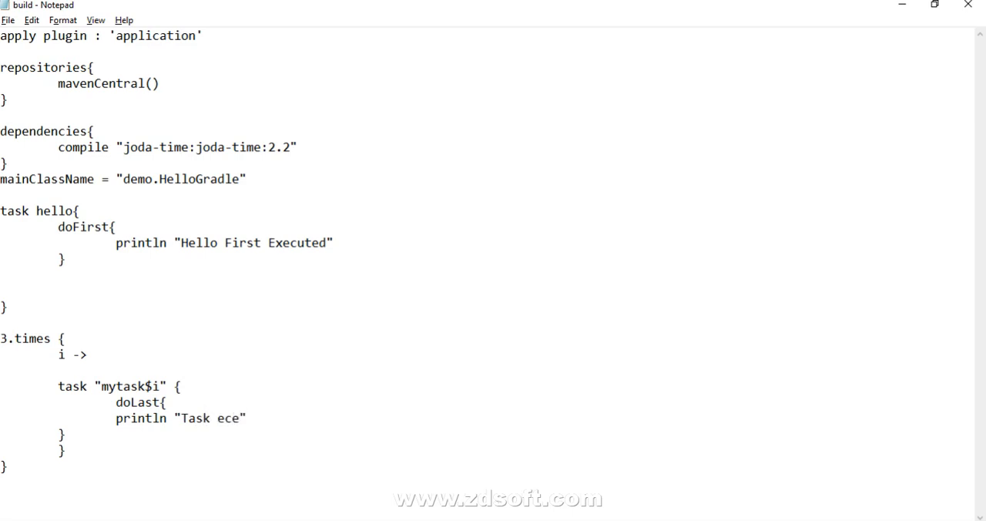
pyautogui.write('xecuted.')
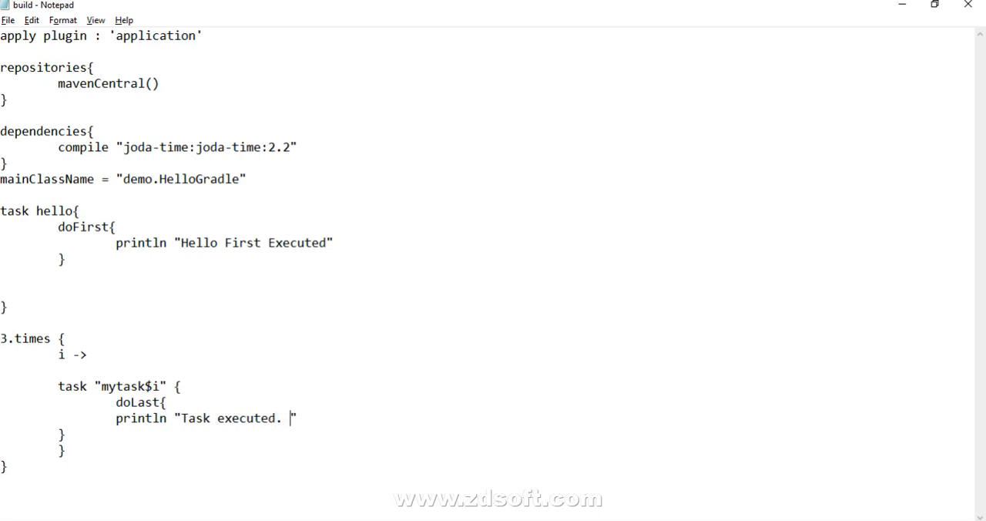
# Change the message to print Value of i followed by $i, fixing a stray i.
pyautogui.write('Va')
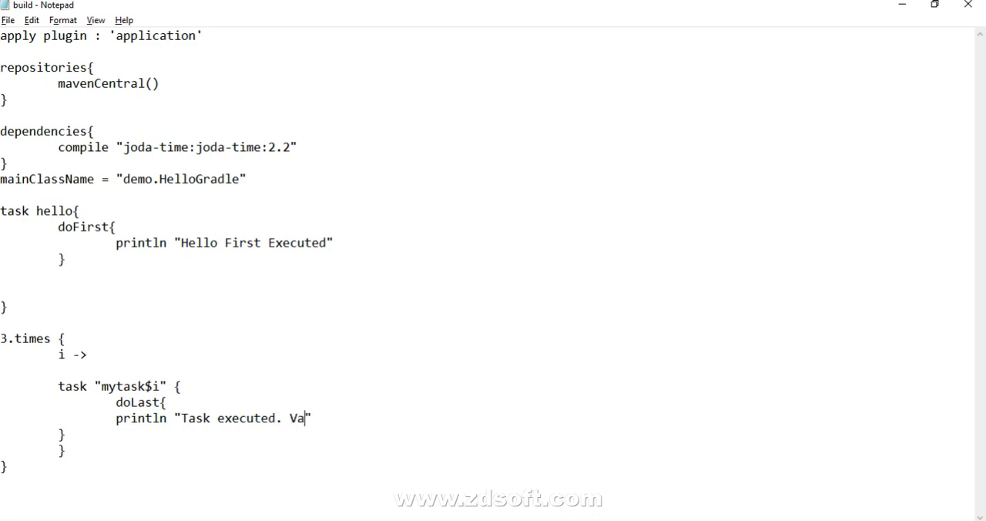
pyautogui.write('lue of')
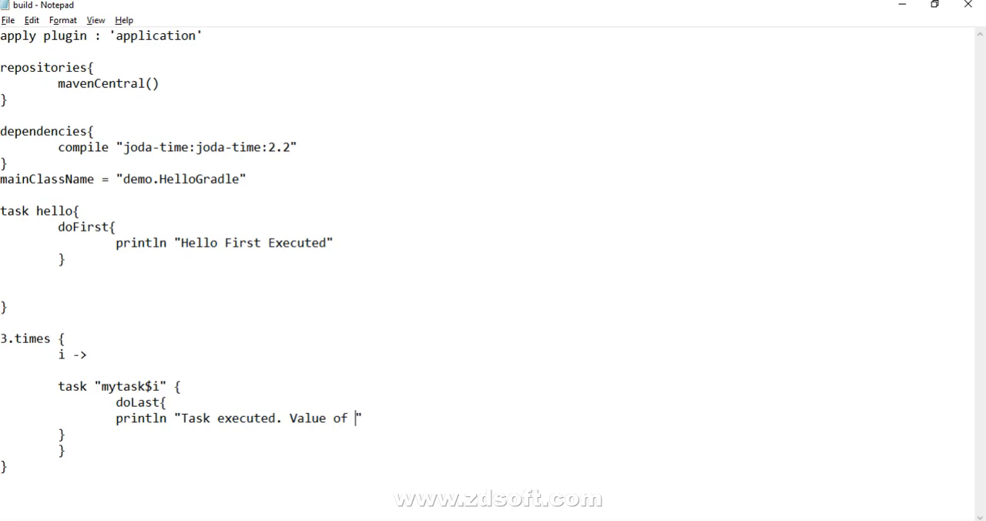
pyautogui.write('i')
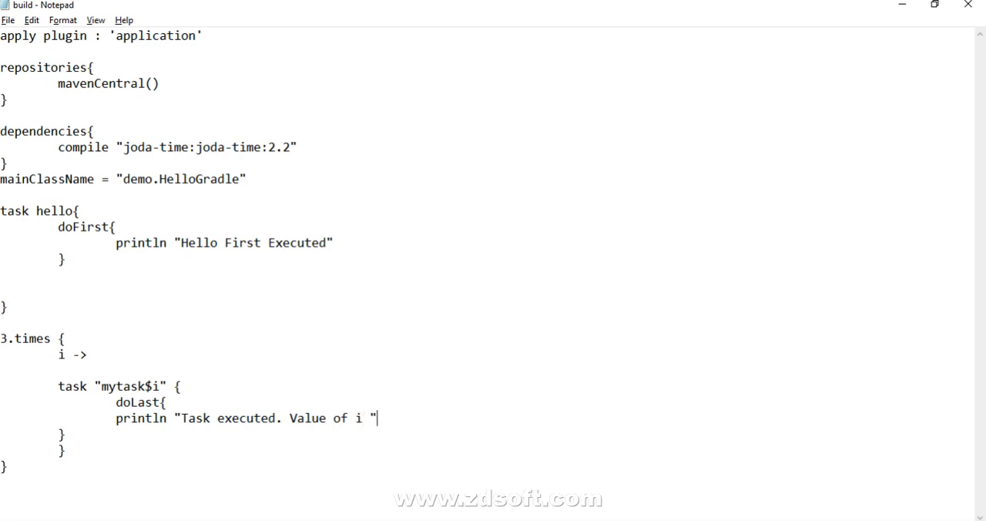
pyautogui.write('$')
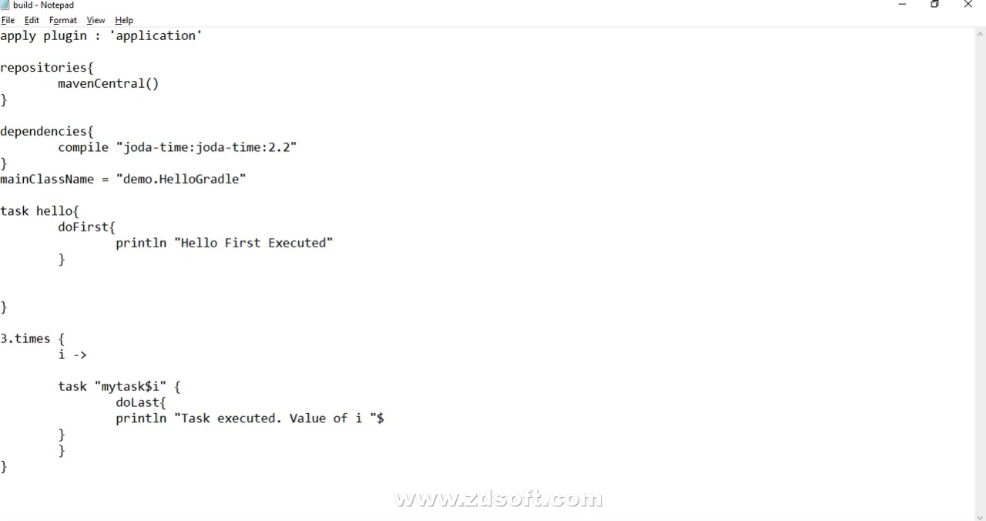
pyautogui.write('i')
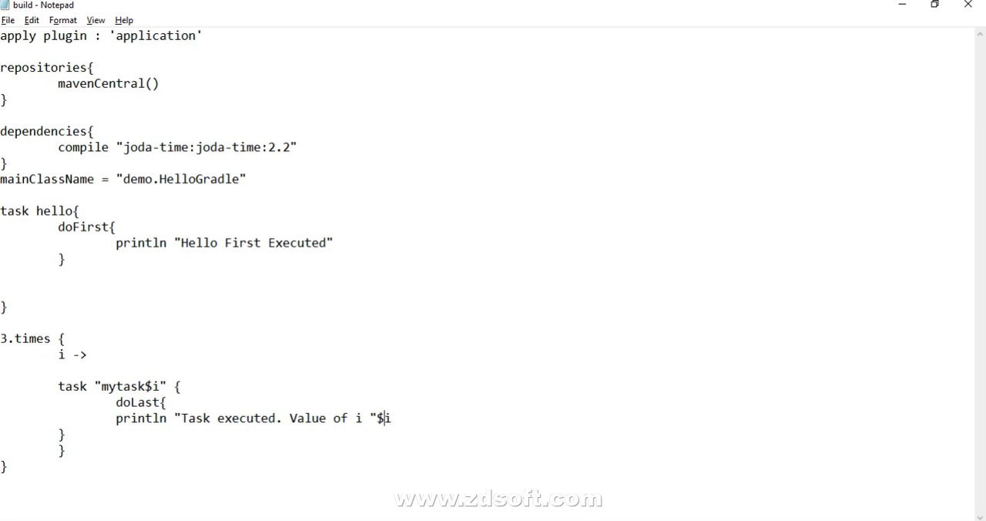
pyautogui.write('$i')
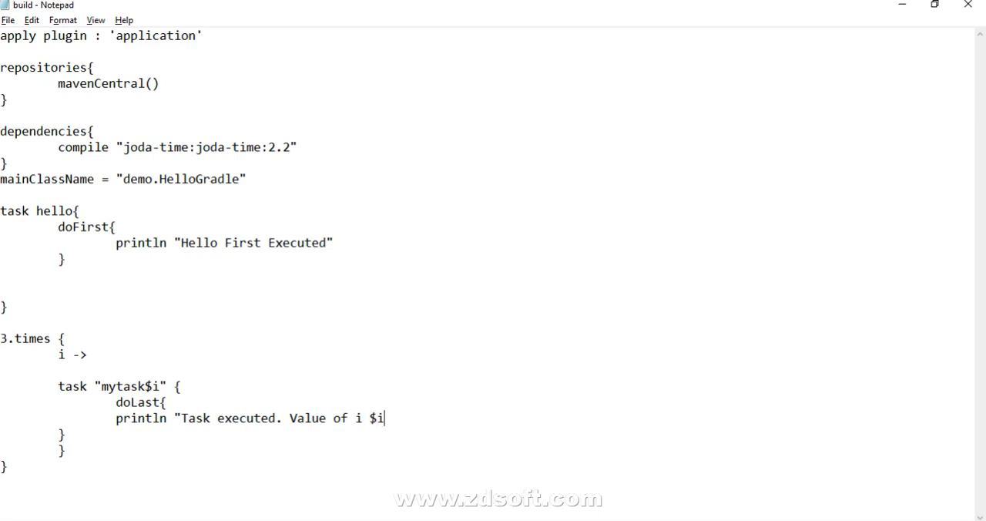
pyautogui.write('"')
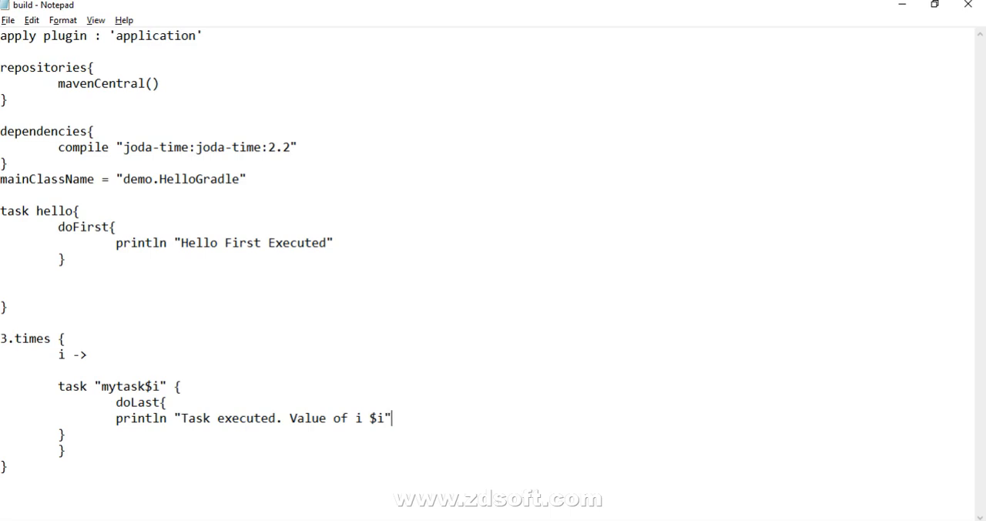
pyautogui.press('Backspace')
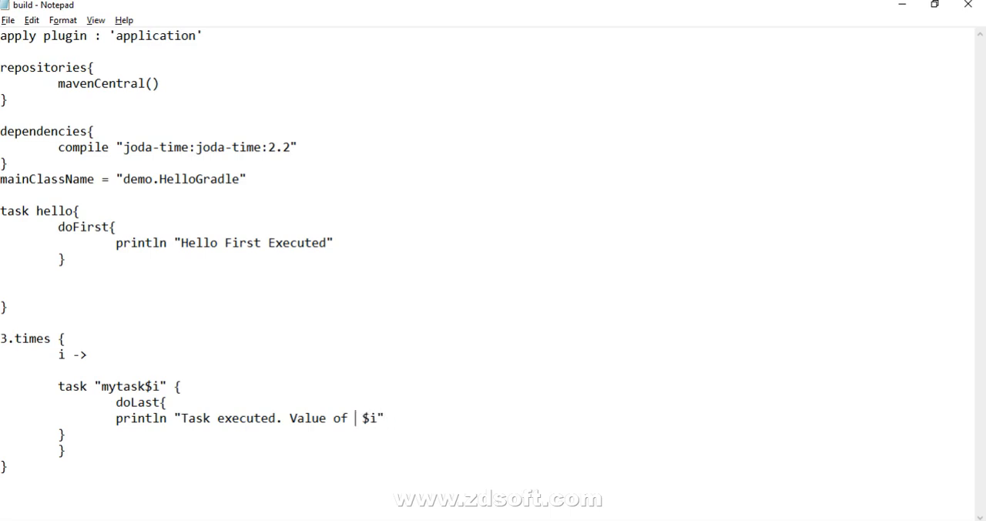
# Reword the message to "Name of task is mytask$i".
pyautogui.moveTo(203, 419); pyautogui.dragTo(354, 419)
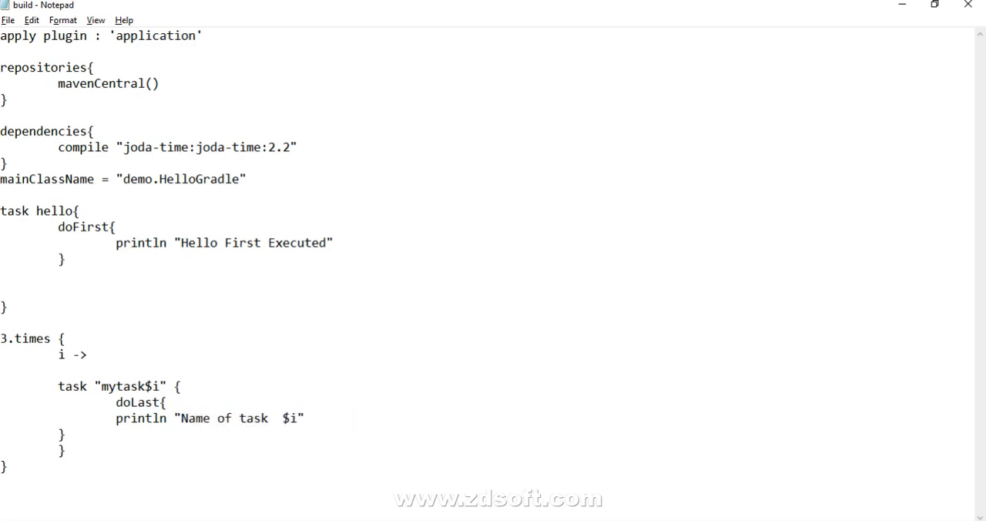
pyautogui.write('is mytask')
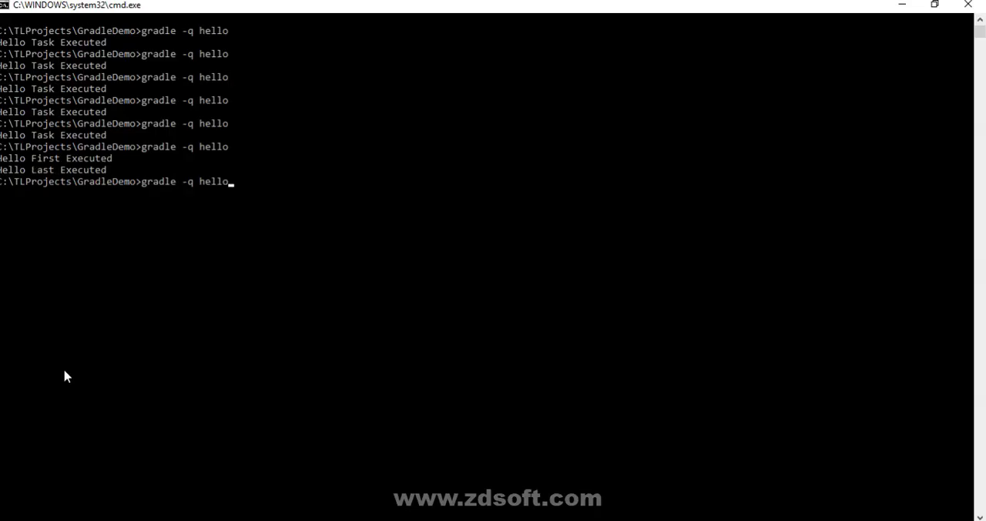
# Run gradle -q hello, getting "Hello First Executed", then clear the console with cls.
pyautogui.press('Return')
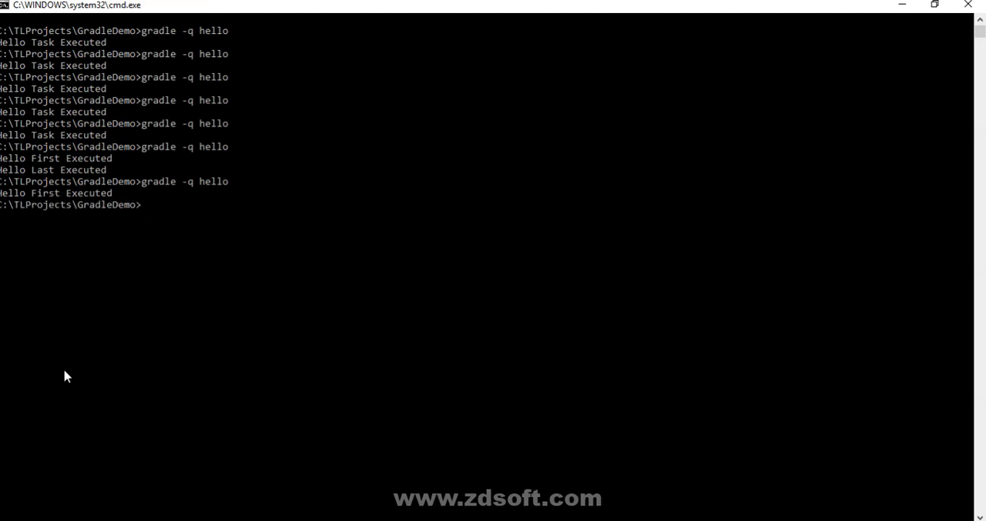
pyautogui.write('cls')
pyautogui.write('grad')
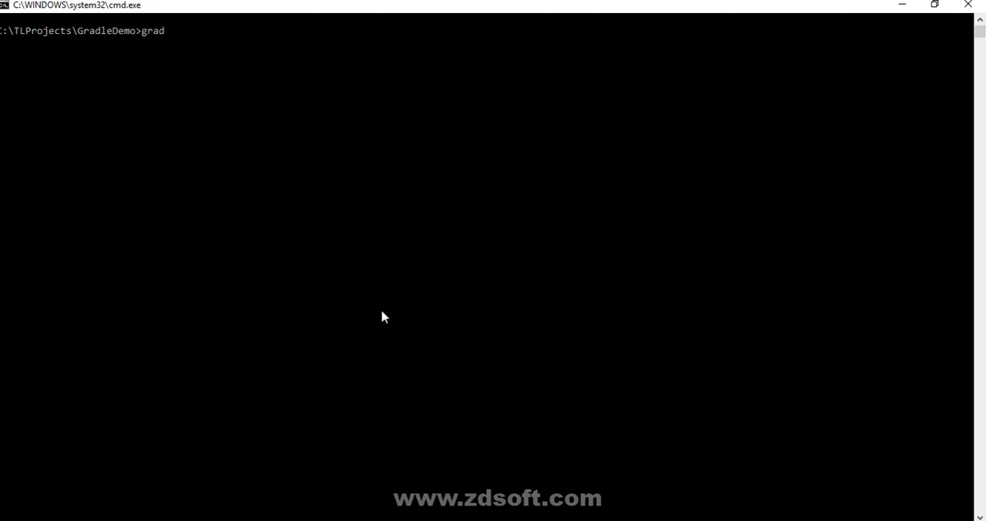
# Run gradle -q mytask0, mytask1 and mytask2, each printing its own name.
pyautogui.write('le -q')
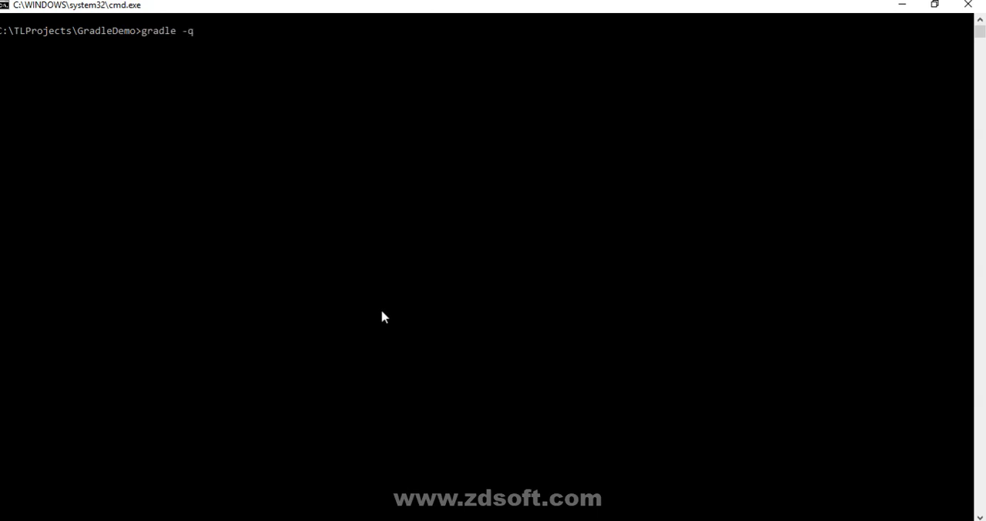
pyautogui.write('mytask0')
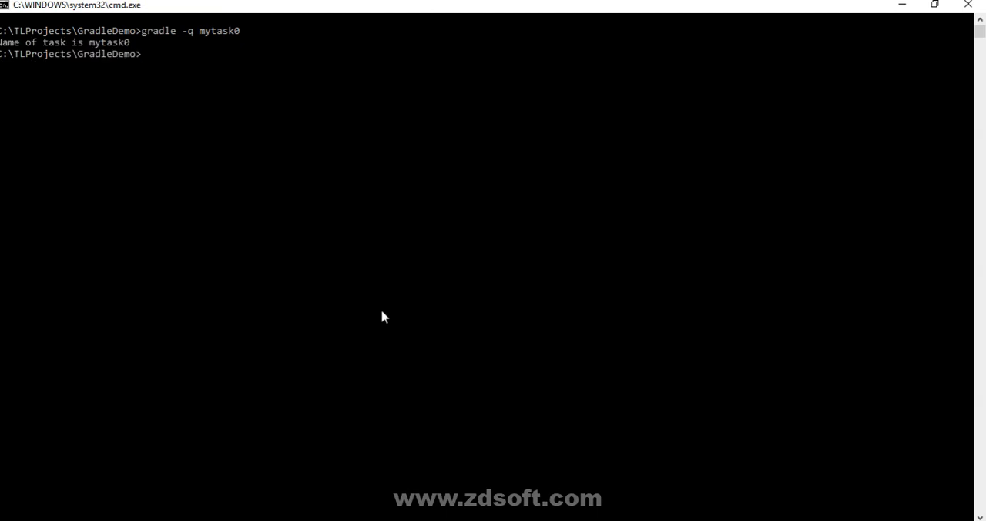
pyautogui.moveTo(100, 48)
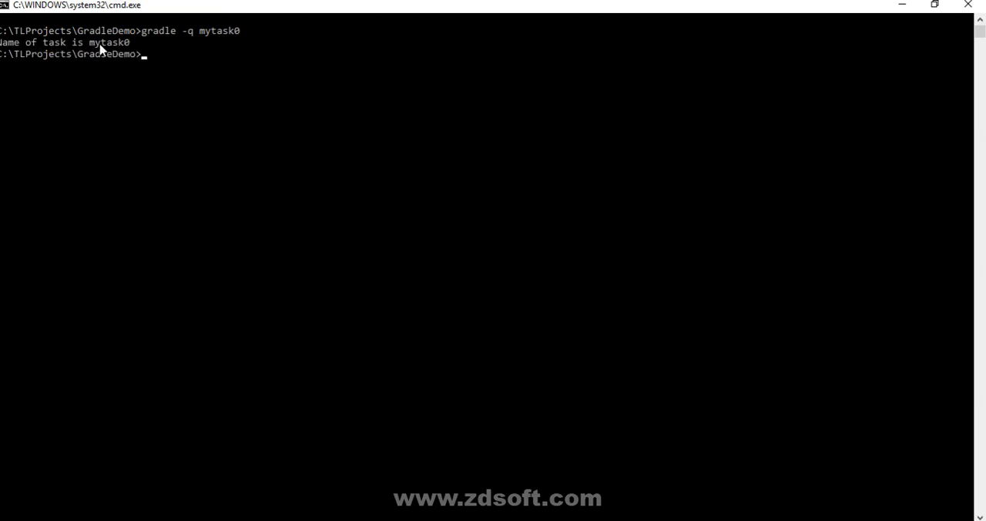
pyautogui.moveTo(240, 57)
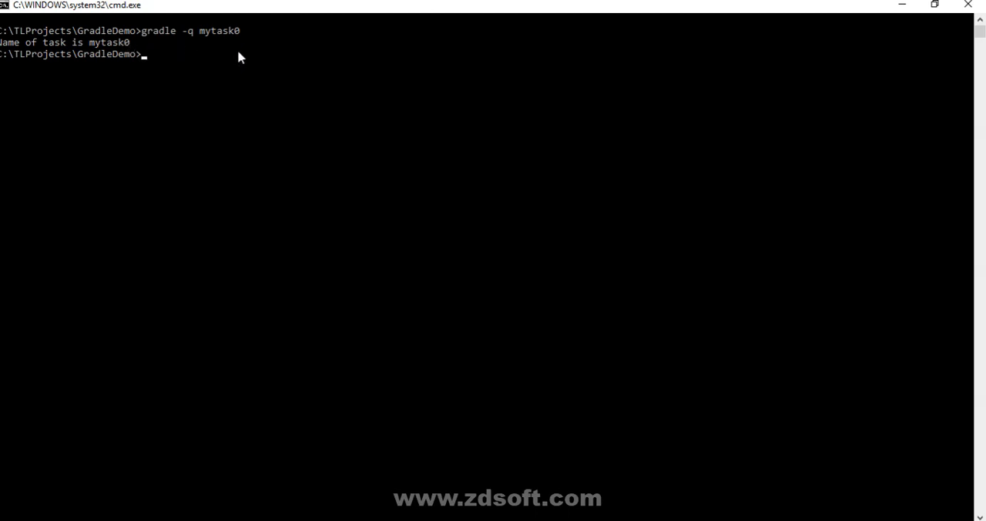
pyautogui.write('gradle -q mytask1')
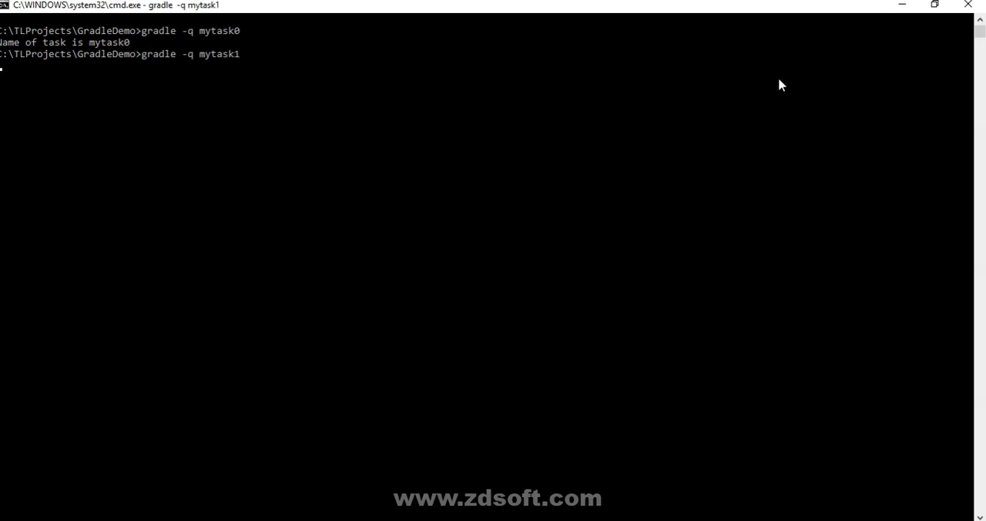
pyautogui.press('Return')
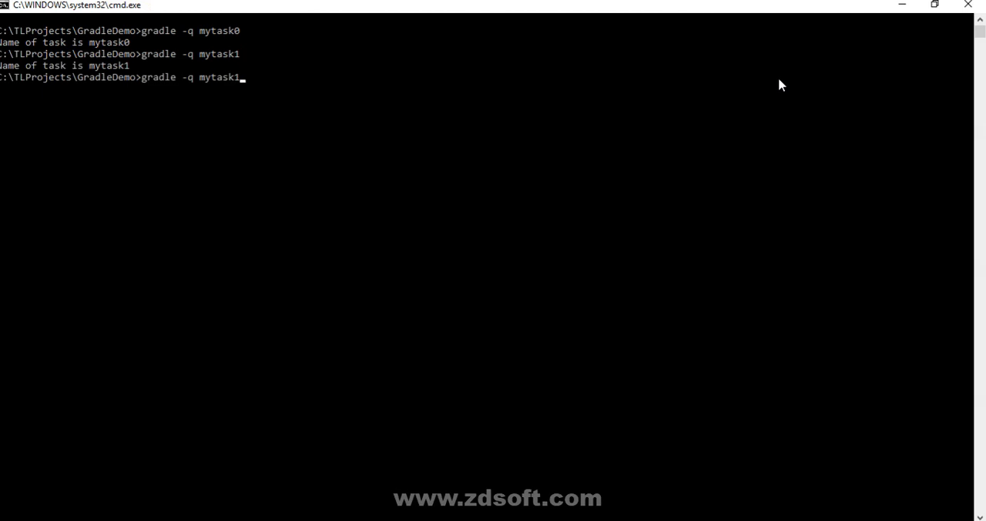
pyautogui.press('Return')
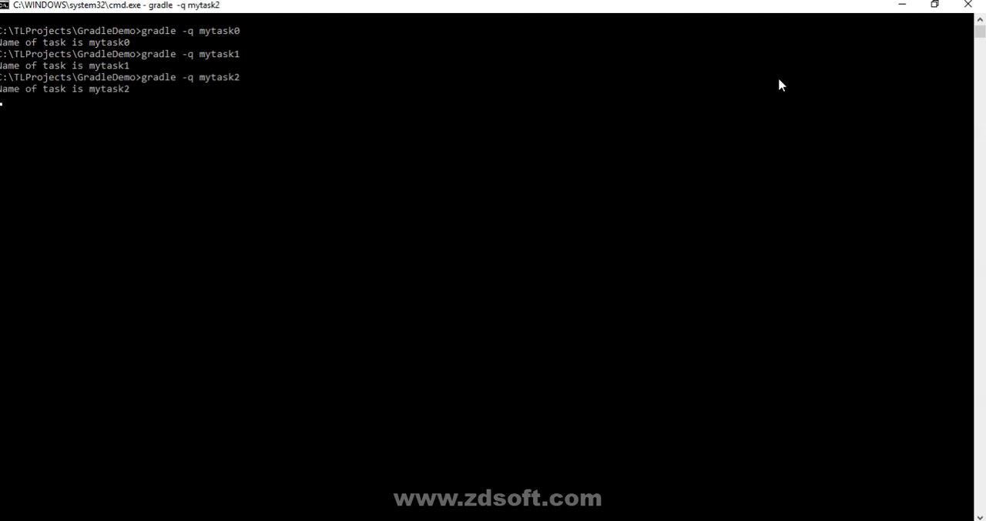
# Run gradle -q mytask3 and see it fail as a nonexistent task, then leave the console.
pyautogui.write('gradle -q mytask3')
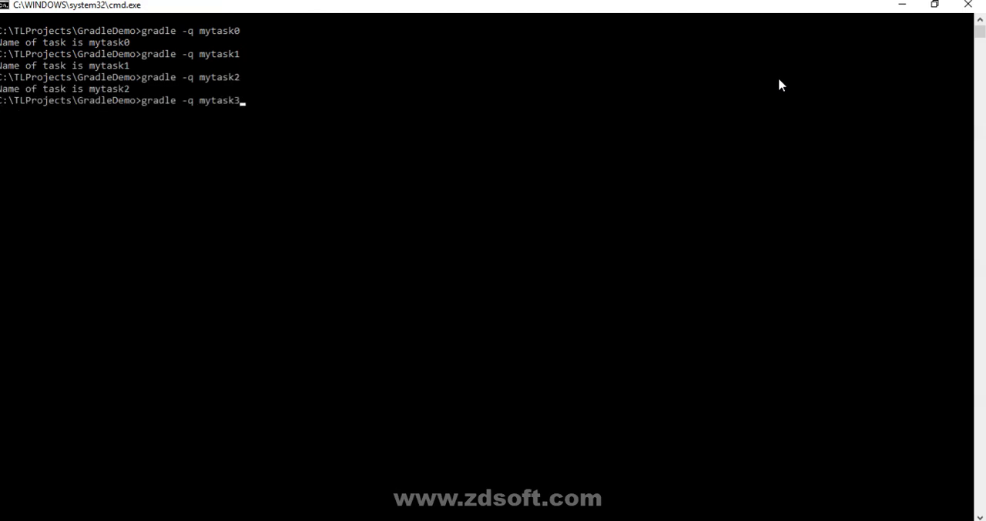
pyautogui.press('Return')
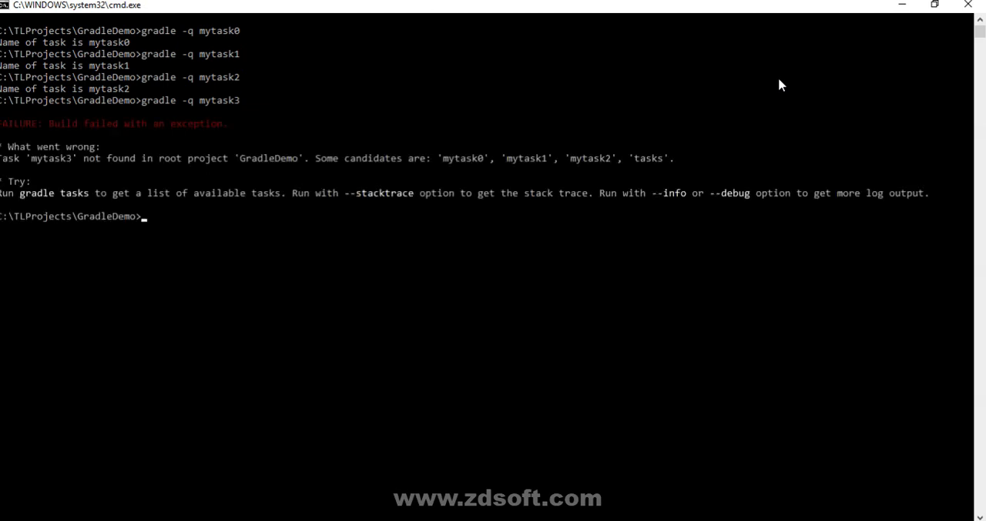
pyautogui.moveTo(234, 90)
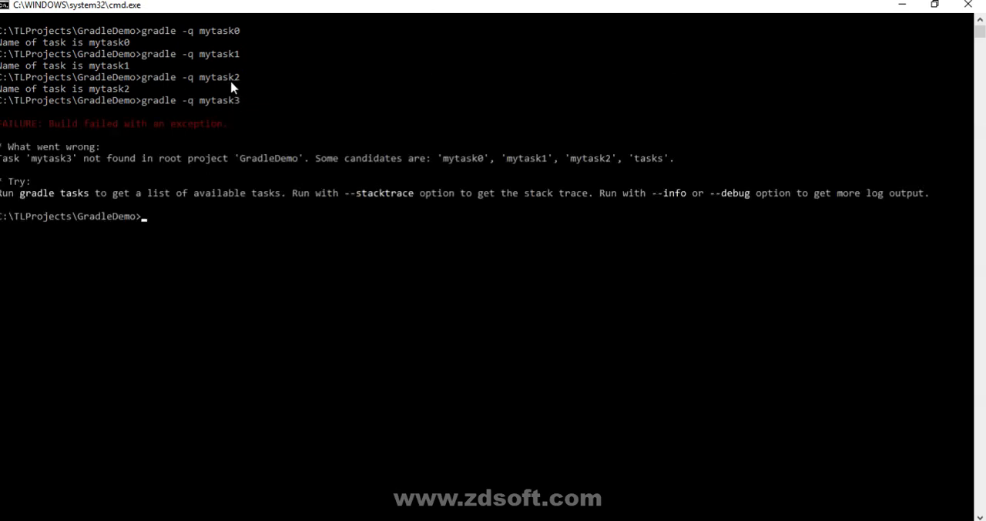
pyautogui.press('alt+tab')
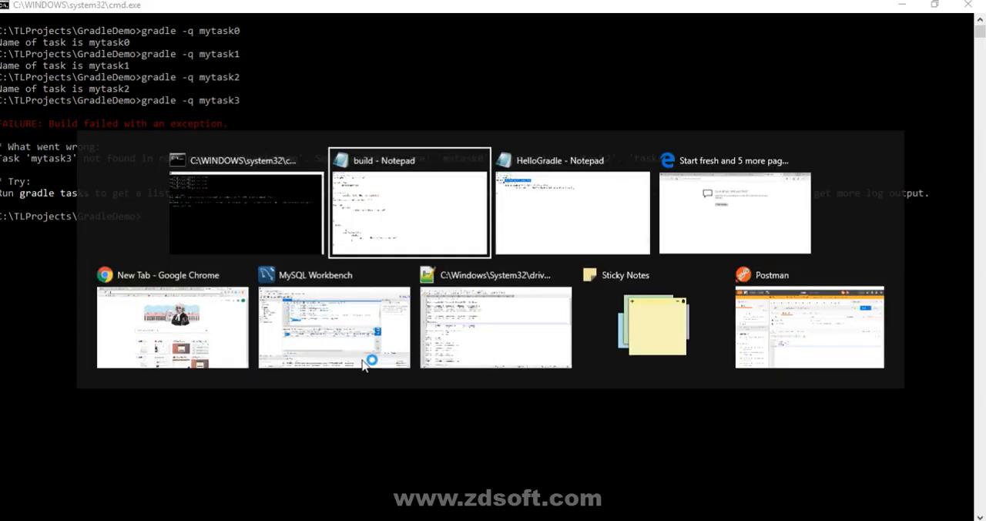
# Bring the build file back up and highlight the whole 3.times loop defining mytask$i.
pyautogui.click(410, 213)
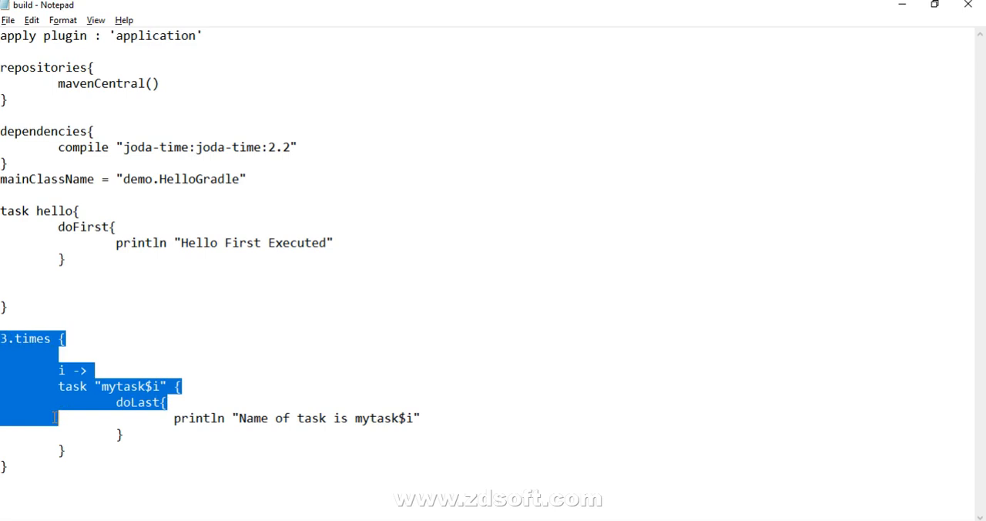
pyautogui.moveTo(54, 419); pyautogui.dragTo(59, 465)
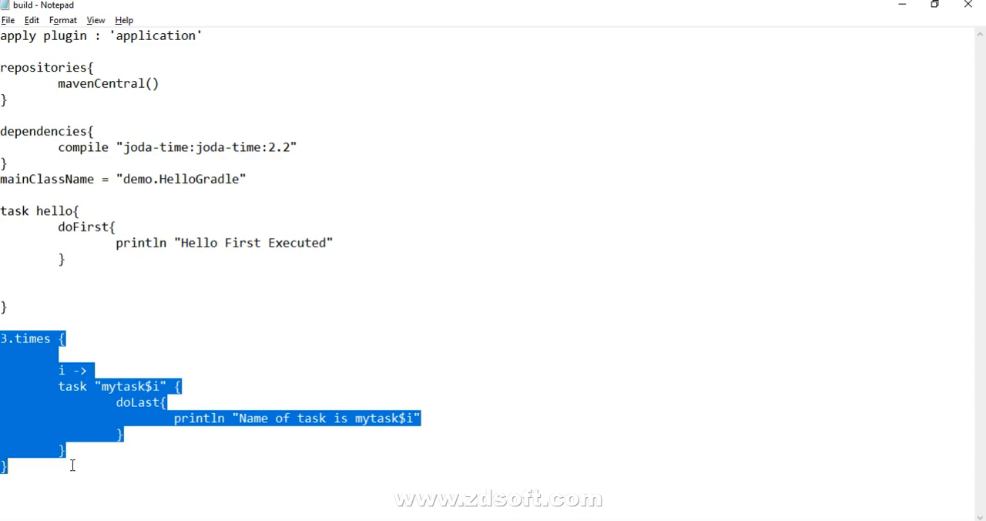
pyautogui.moveTo(258, 330)
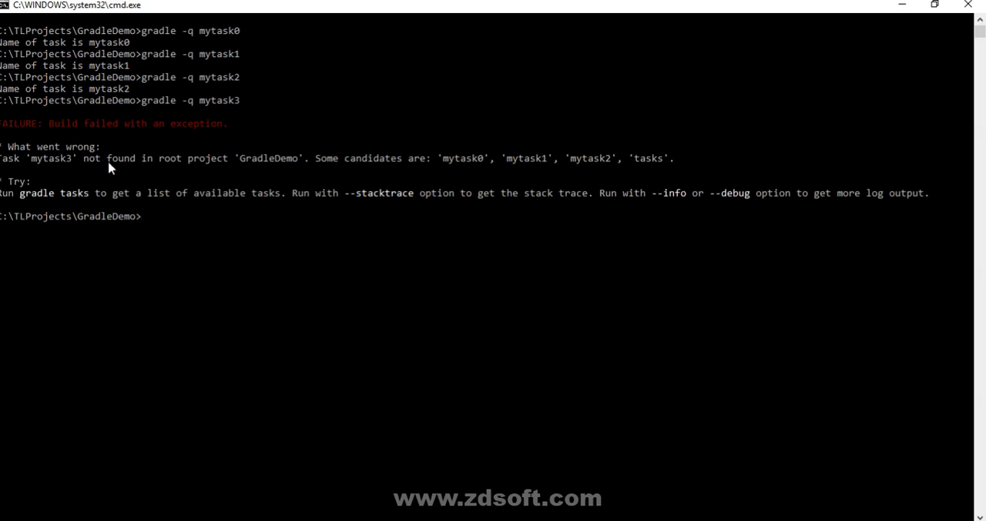
pyautogui.moveTo(248, 97)
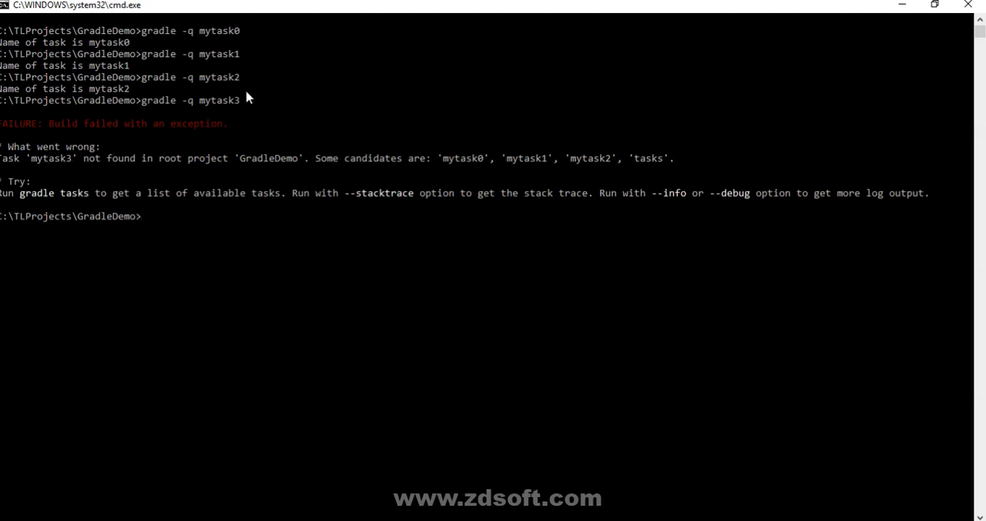
pyautogui.moveTo(234, 104)
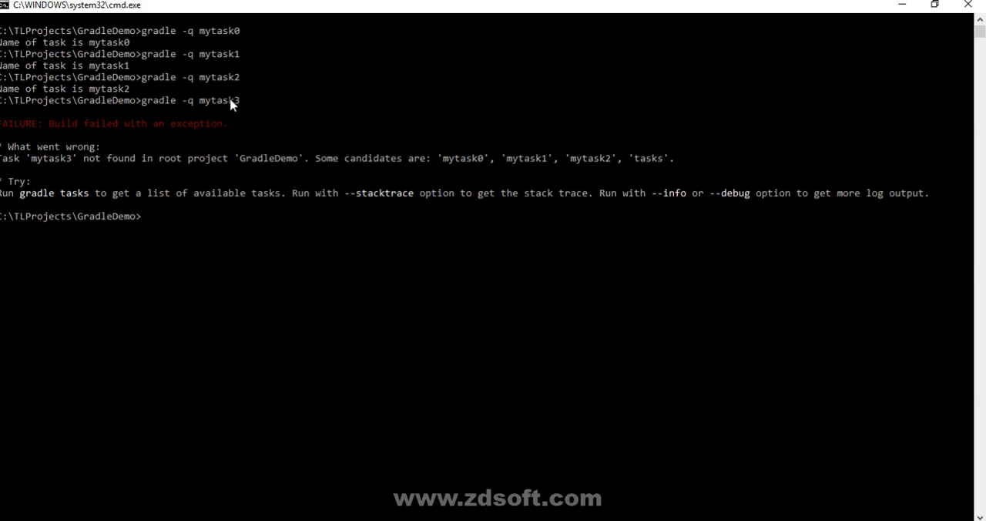
pyautogui.moveTo(526, 138)
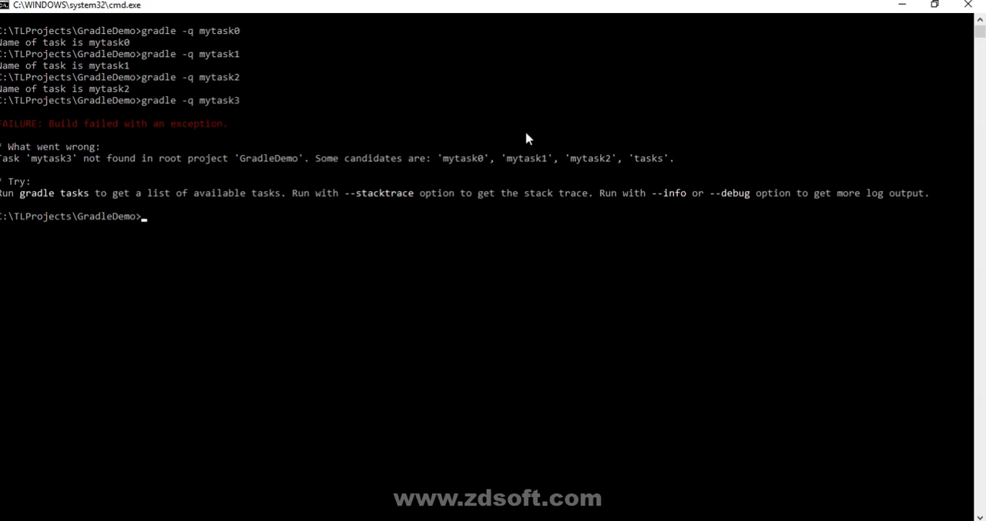
pyautogui.moveTo(496, 166)
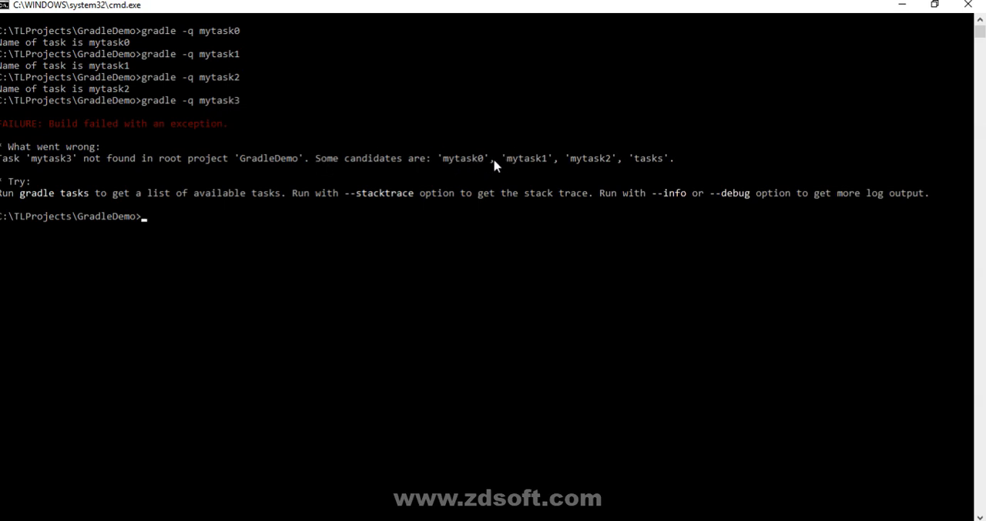
pyautogui.moveTo(650, 168)
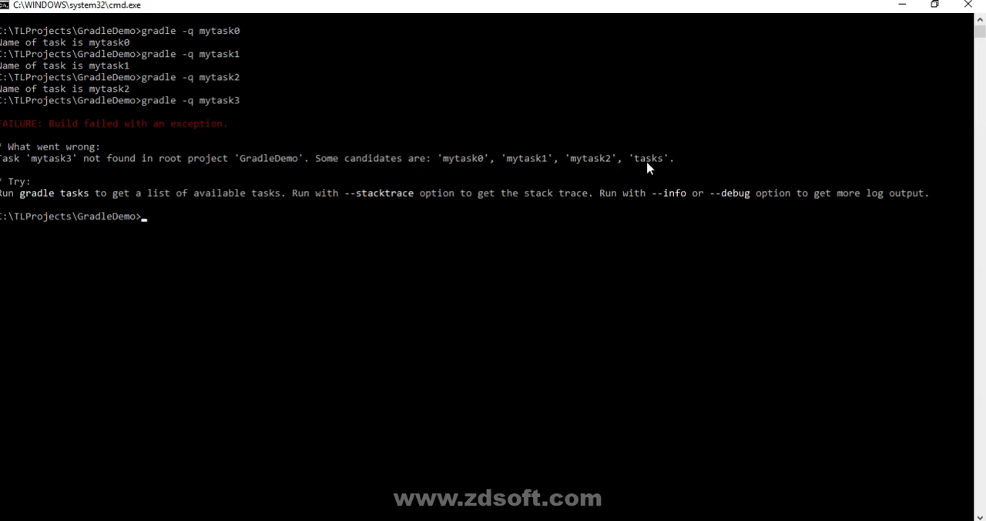